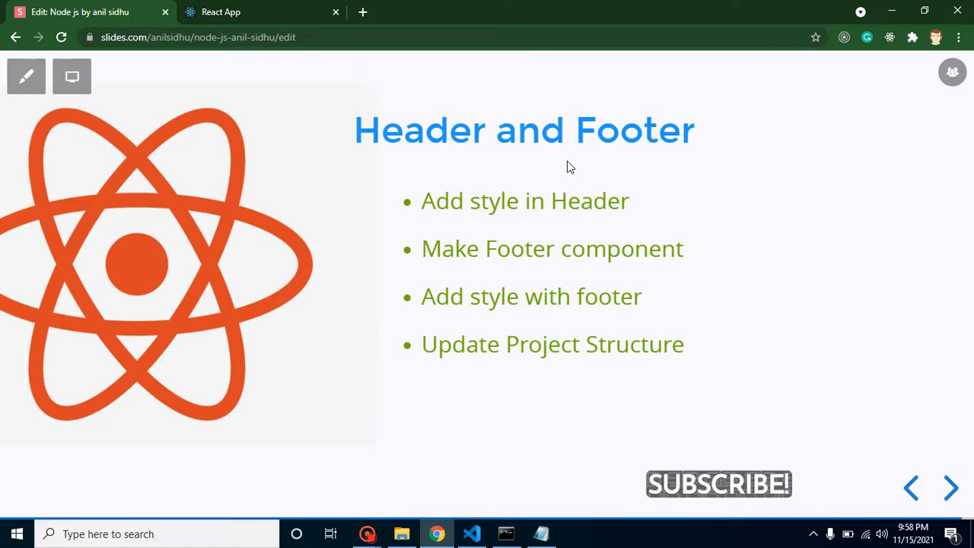
mouse_move(533, 319)
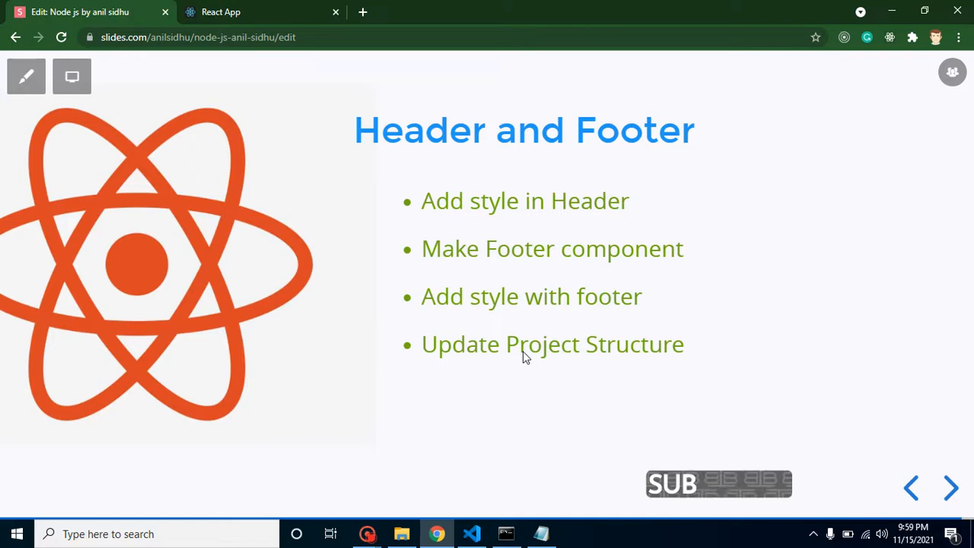
Step: Add padding 5px, margin 0px and background-color skyblue to ul.nav-ul's element.style
click(259, 11)
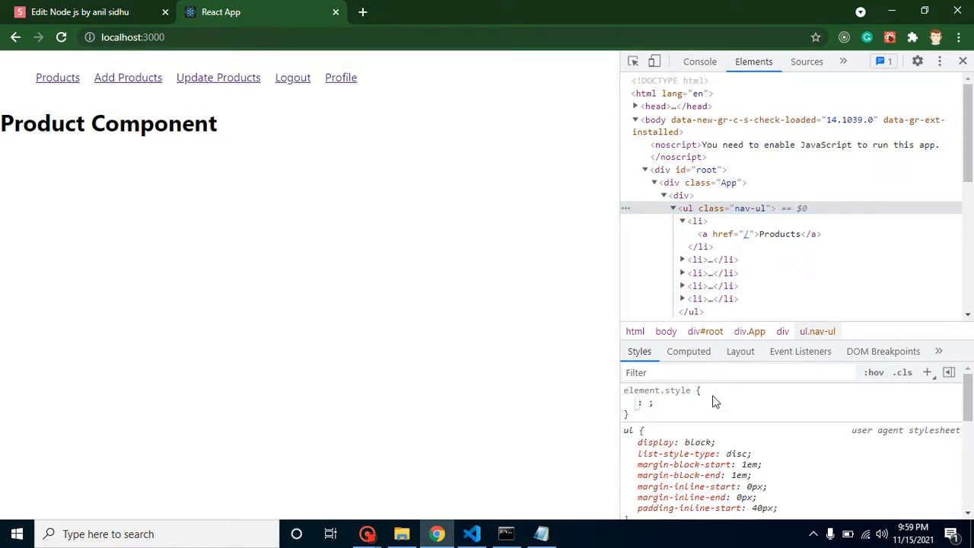
text(padding)
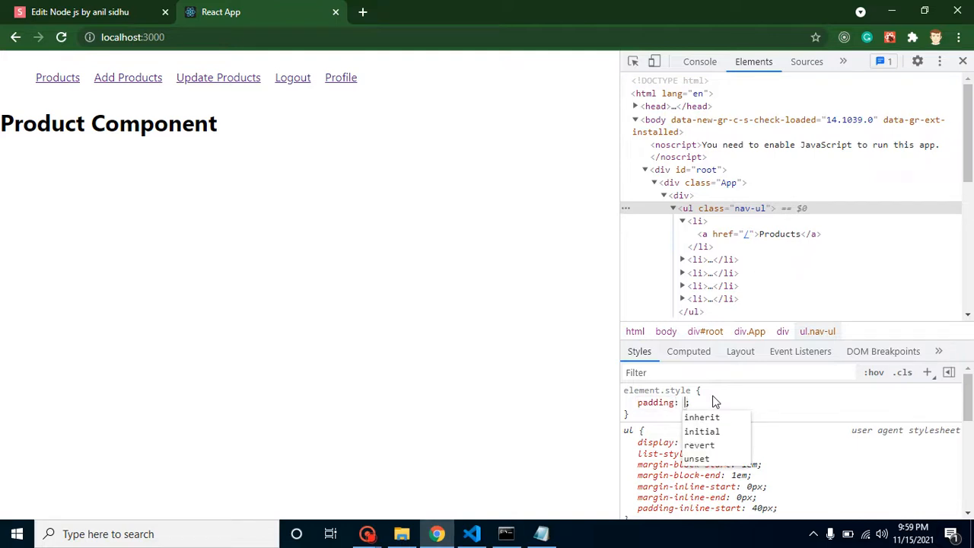
text(5px)
text(margin)
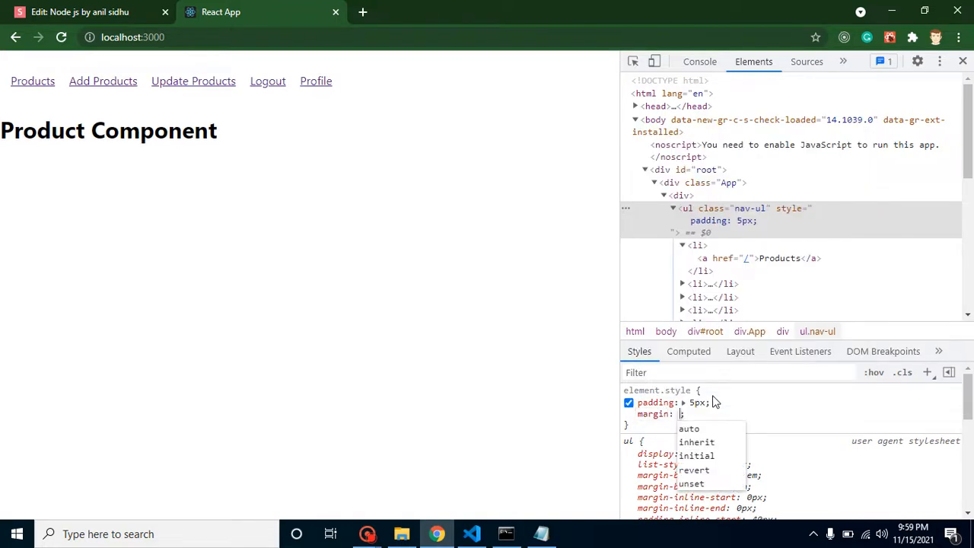
text(0px)
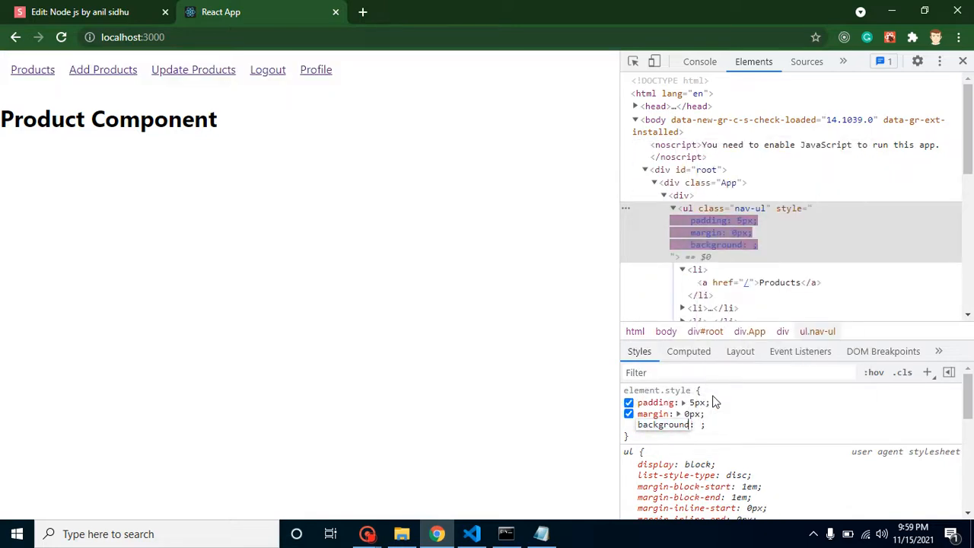
text(background)
click(702, 425)
text(saddlebrown)
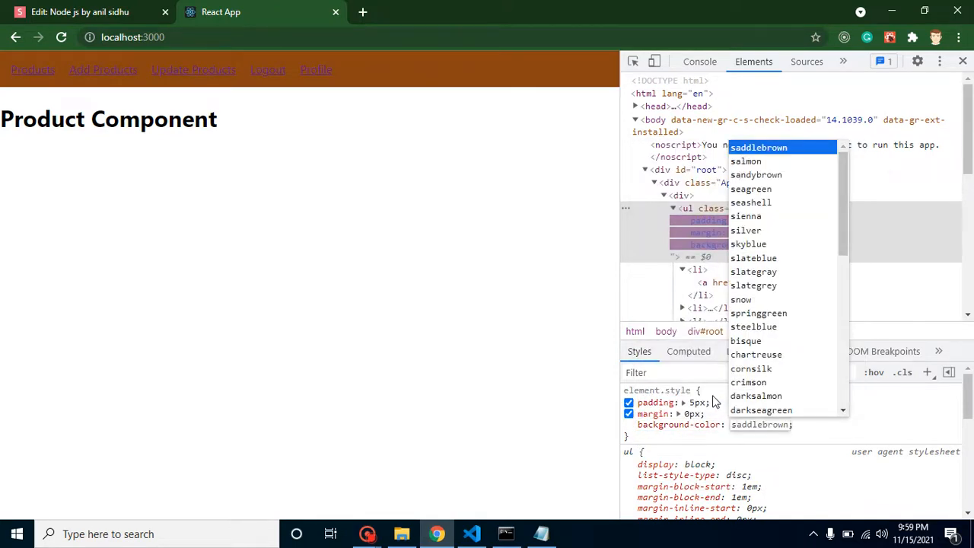
click(748, 244)
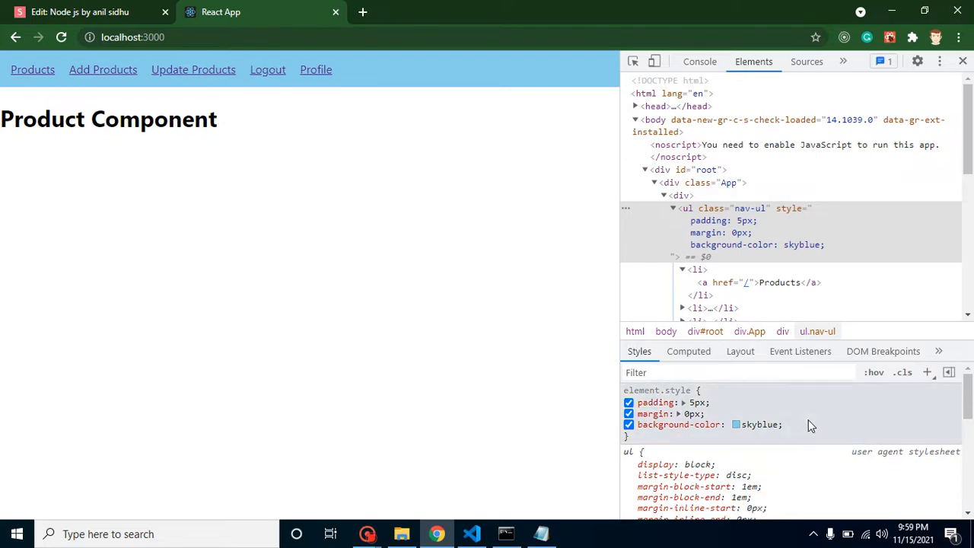
mouse_move(683, 170)
text(#)
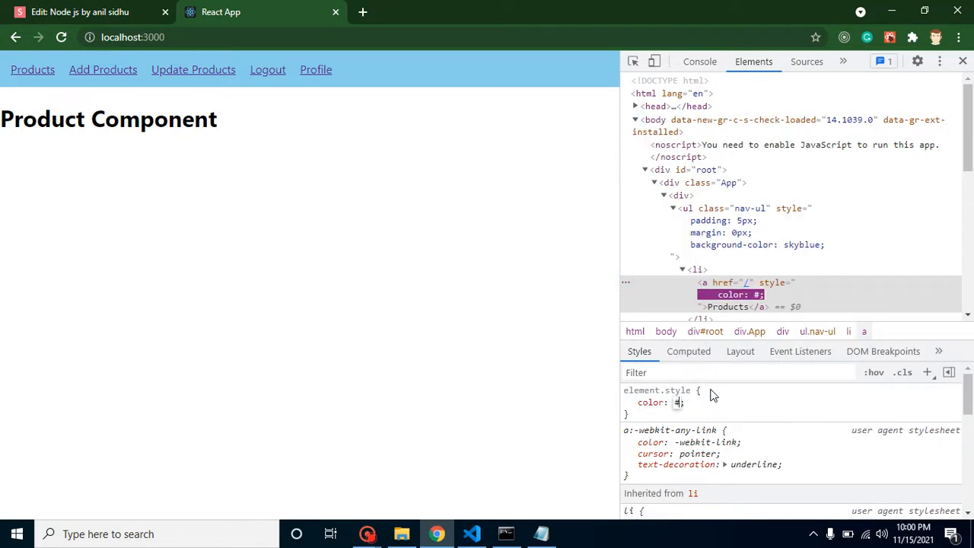
Step: Give the Products link color #fff and text-decoration none, and begin a padding declaration
text(fff)
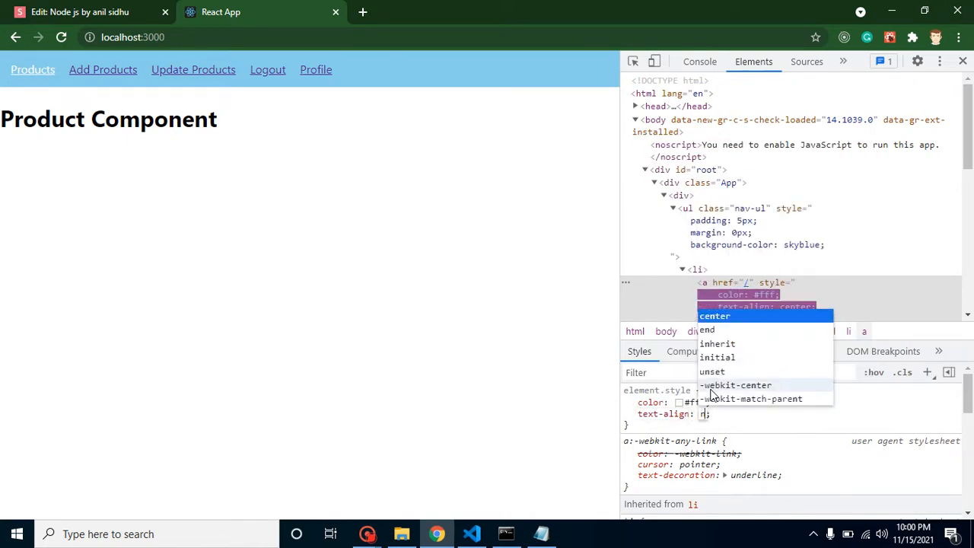
click(714, 315)
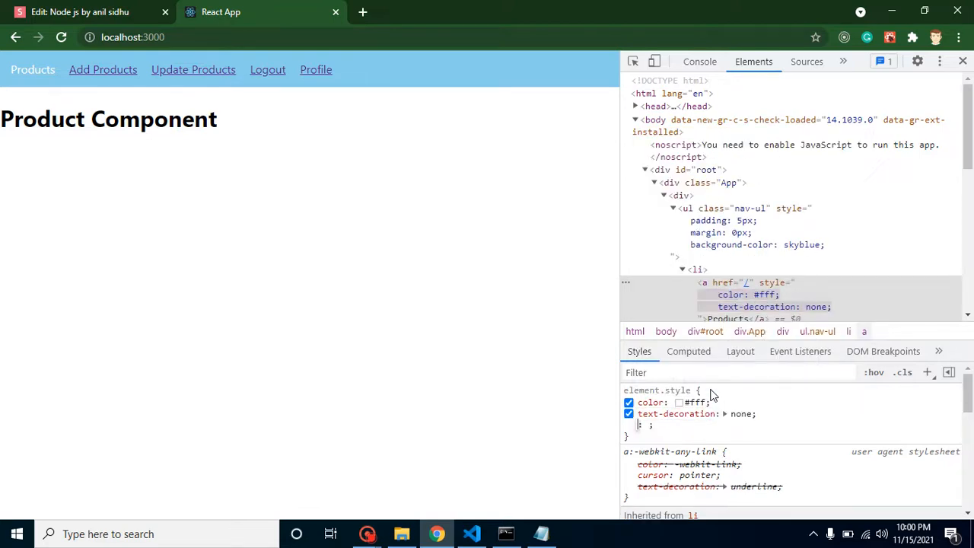
text(padding: 10px;)
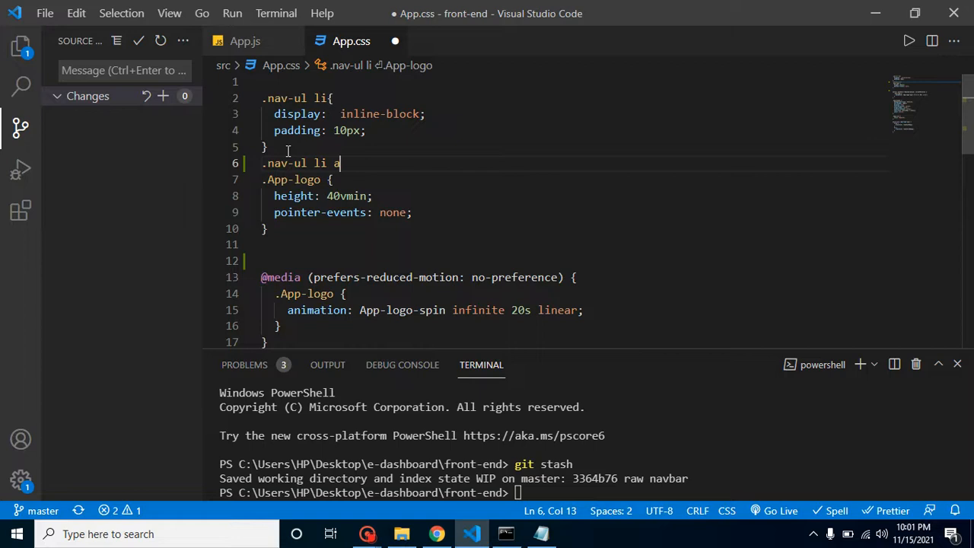
Step: Build a `.nav-ul li a` rule in App.css from the pasted link declarations
text({)
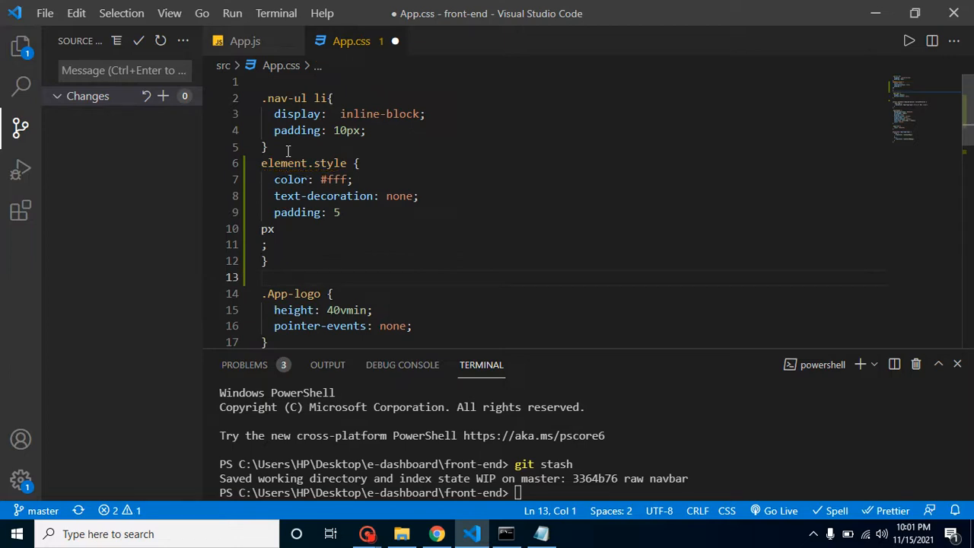
double_click(331, 163)
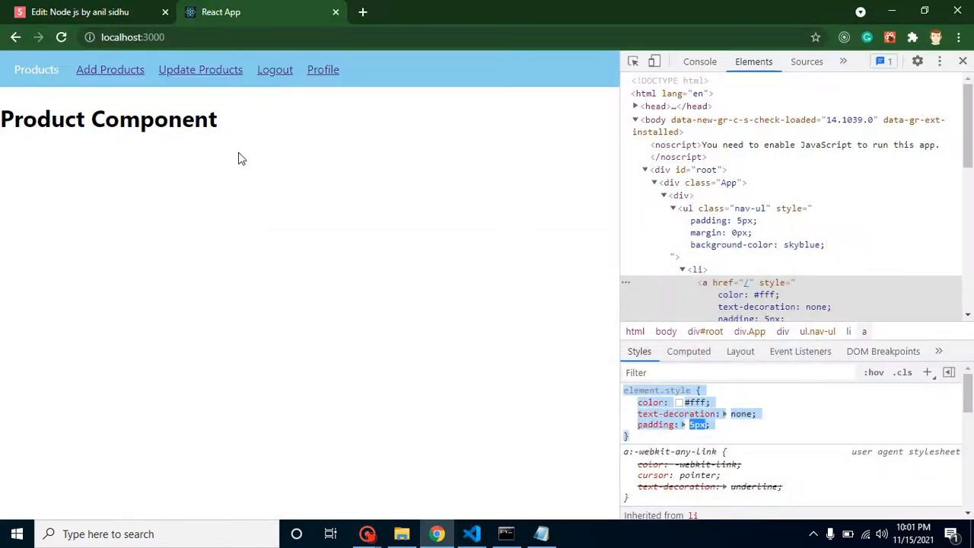
Step: Copy the ul.nav-ul element.style declarations from DevTools
click(738, 208)
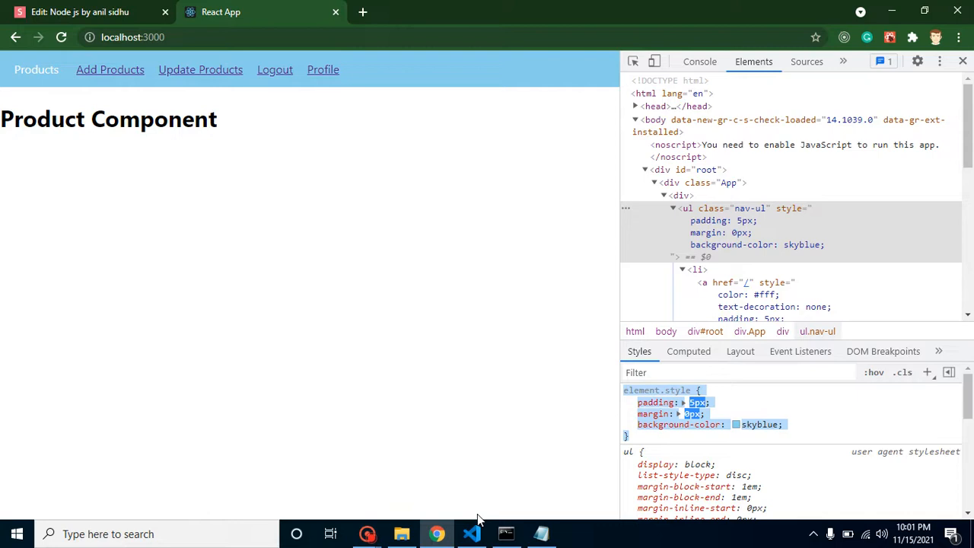
click(472, 534)
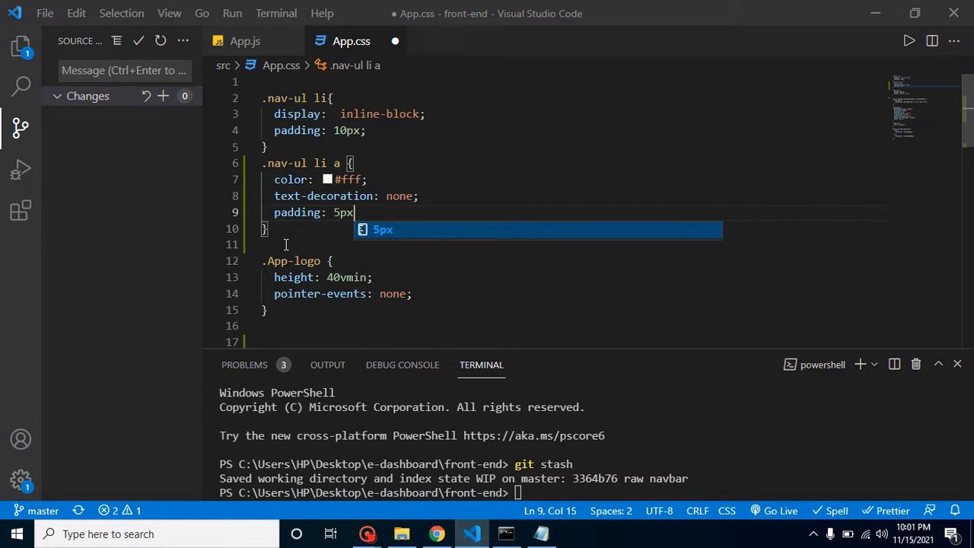
Step: Finish `padding: 5px;`, rename the pasted selector to `.nav-ul`, and save App.css
text(;)
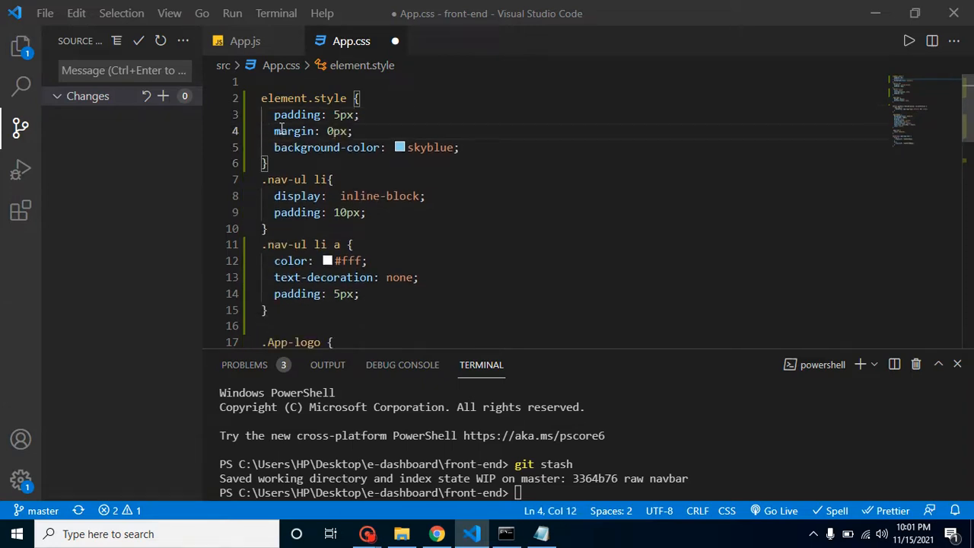
double_click(331, 97)
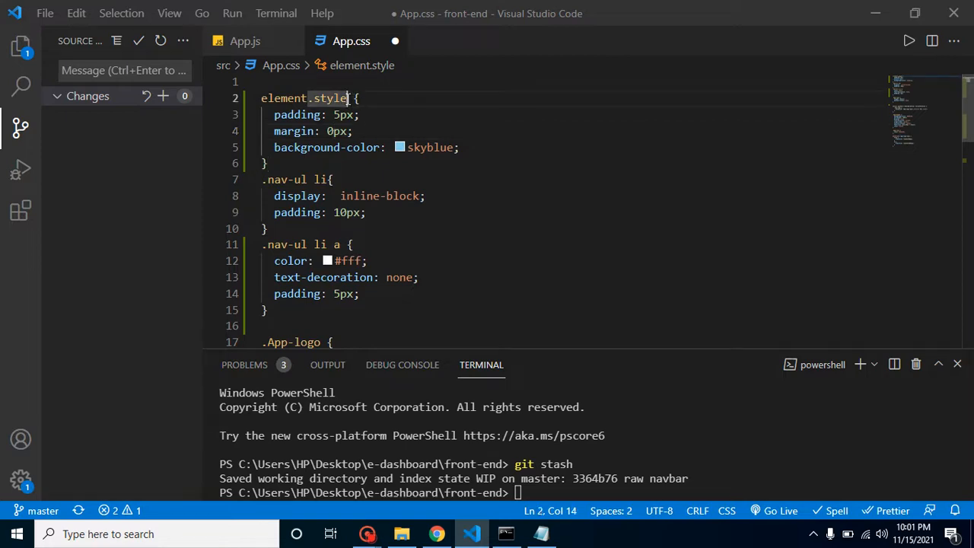
text(, {)
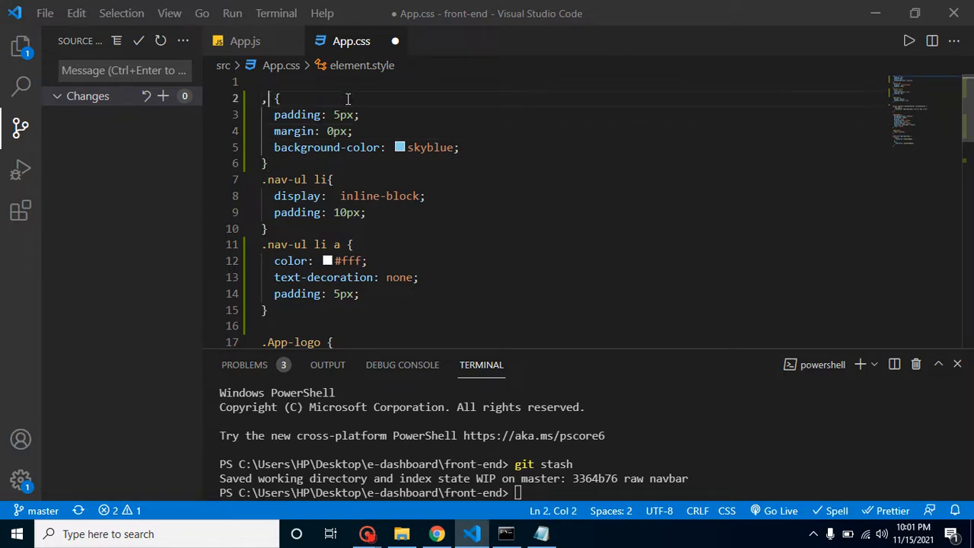
text(.nav-ul)
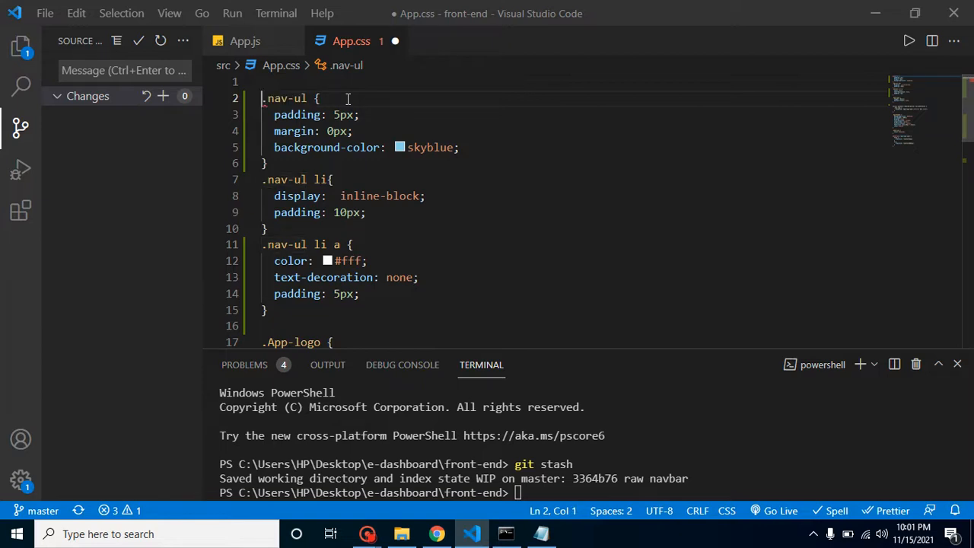
key(ctrl+s)
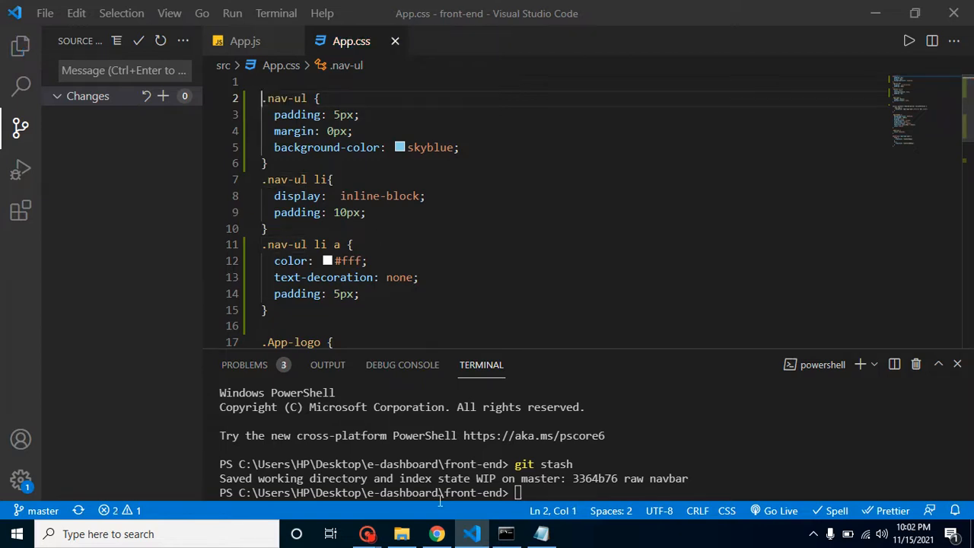
Step: Check in Chrome that the `.nav-ul` rule from App.css is applied
click(436, 534)
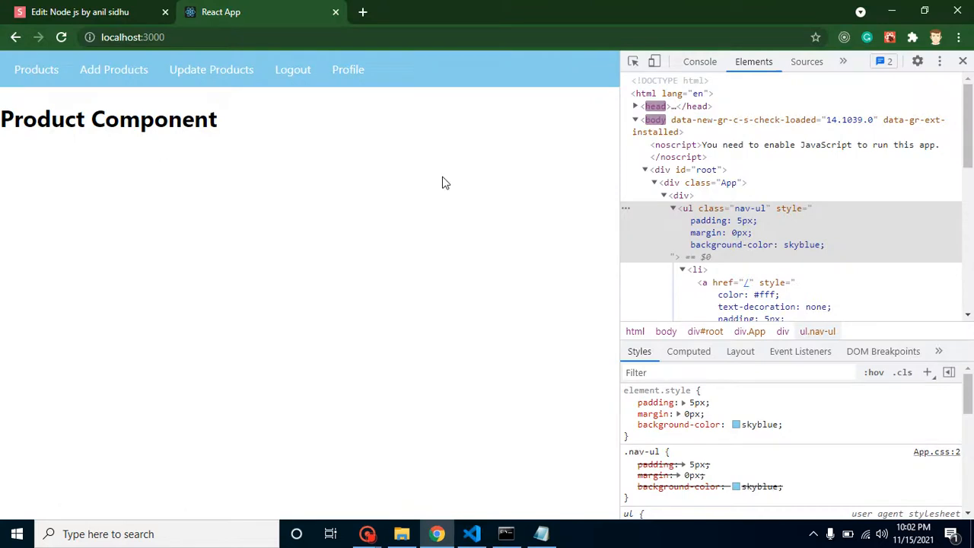
mouse_move(211, 69)
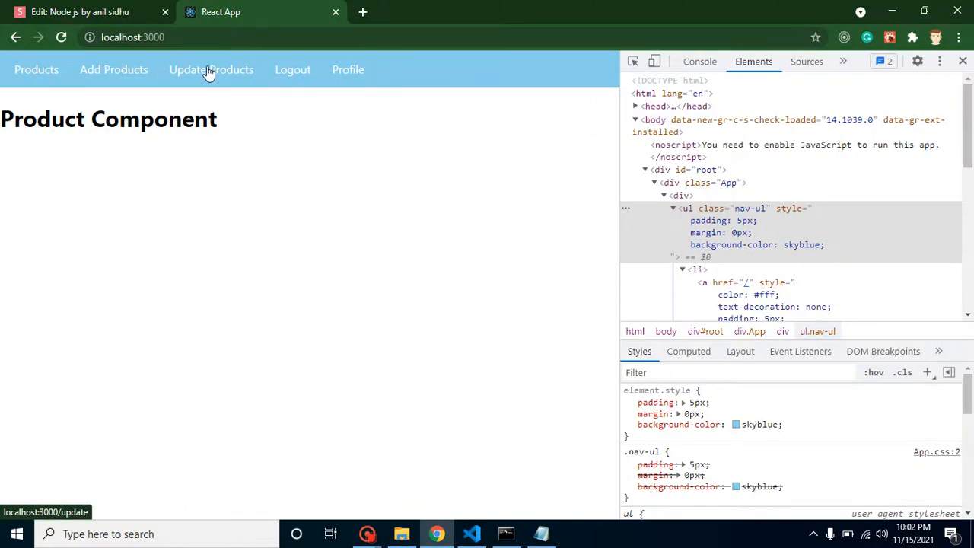
click(348, 69)
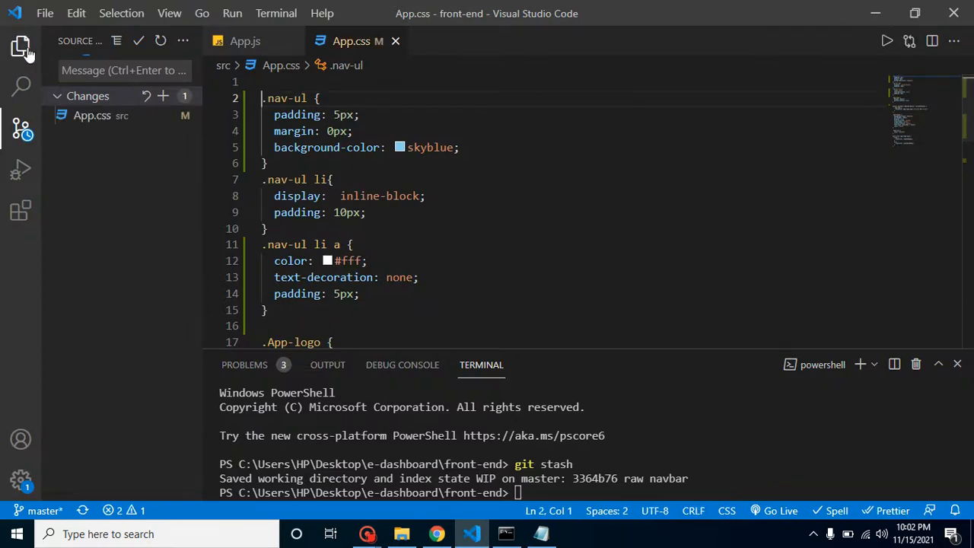
Step: Create Footer.js in the components folder with `import React from 'react'`
click(21, 47)
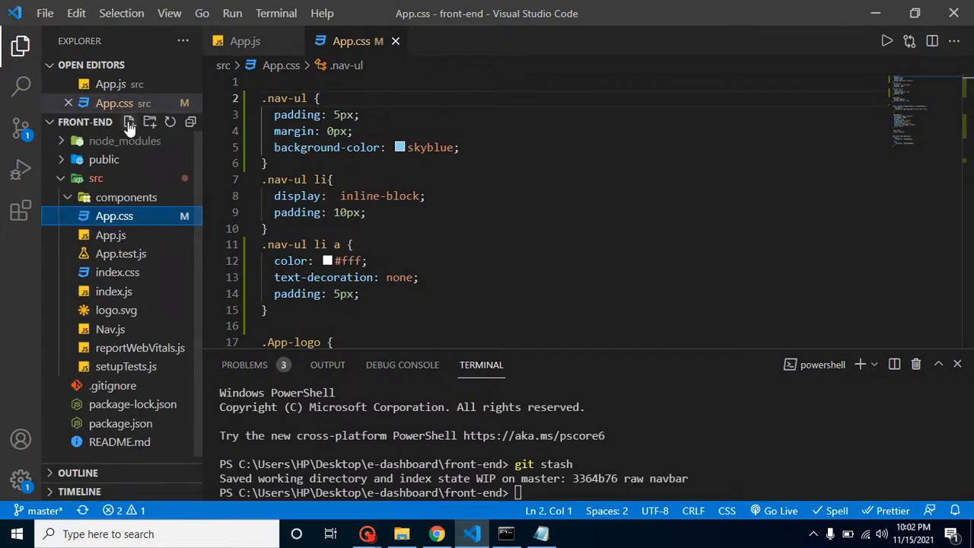
click(129, 122)
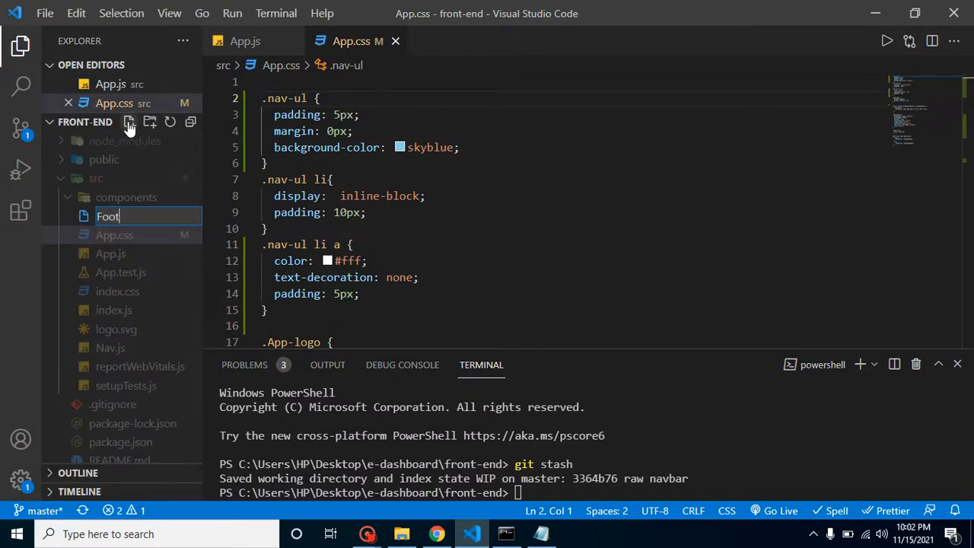
key(Enter)
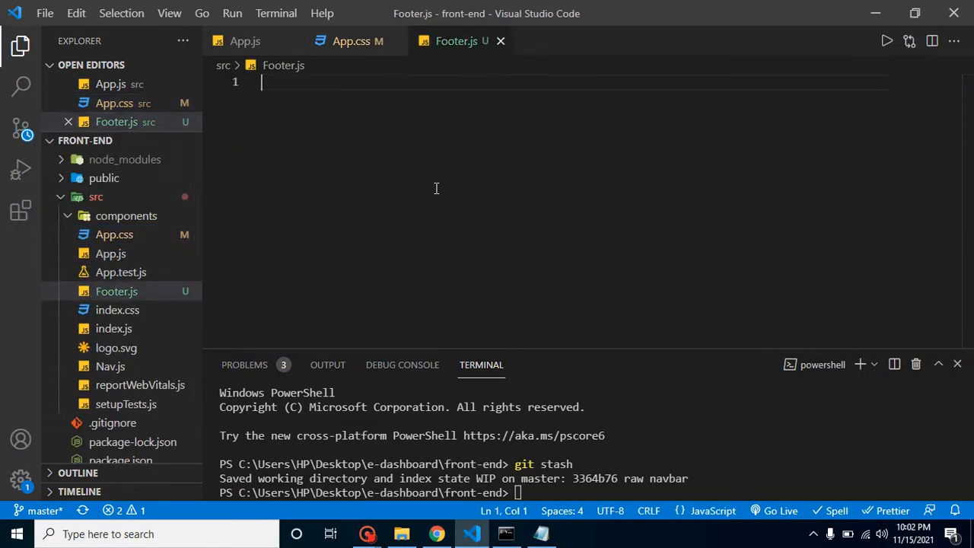
text(imo)
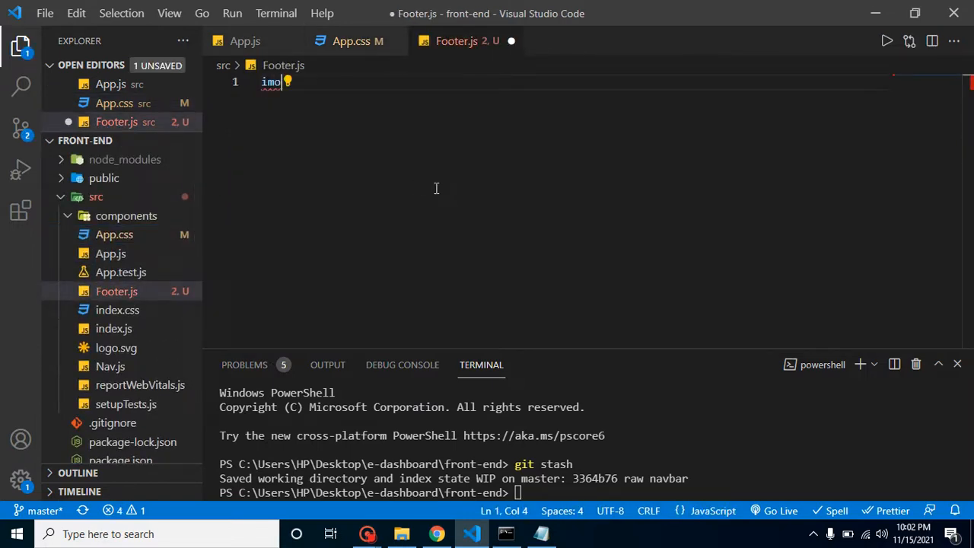
key(Backspace)
text(port R)
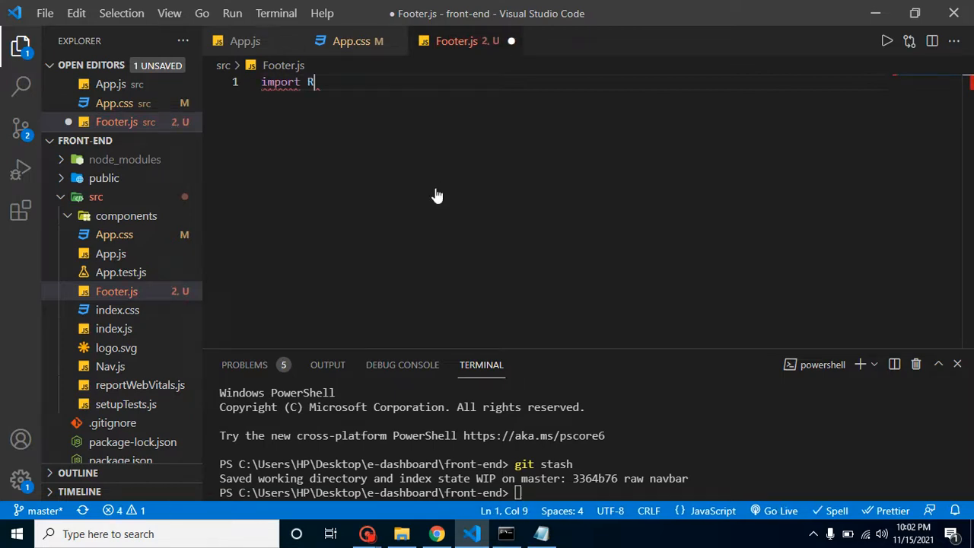
text(eact from)
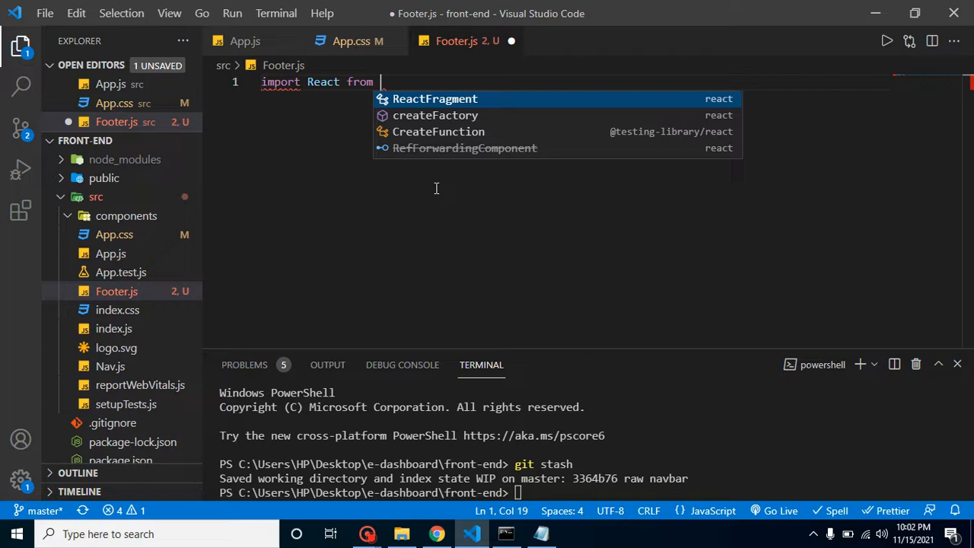
text('reac')
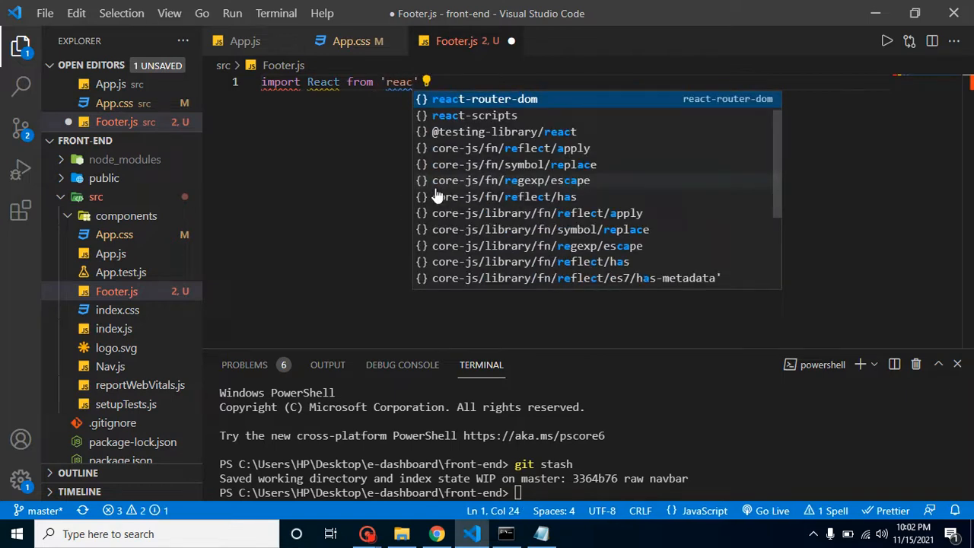
text(t')
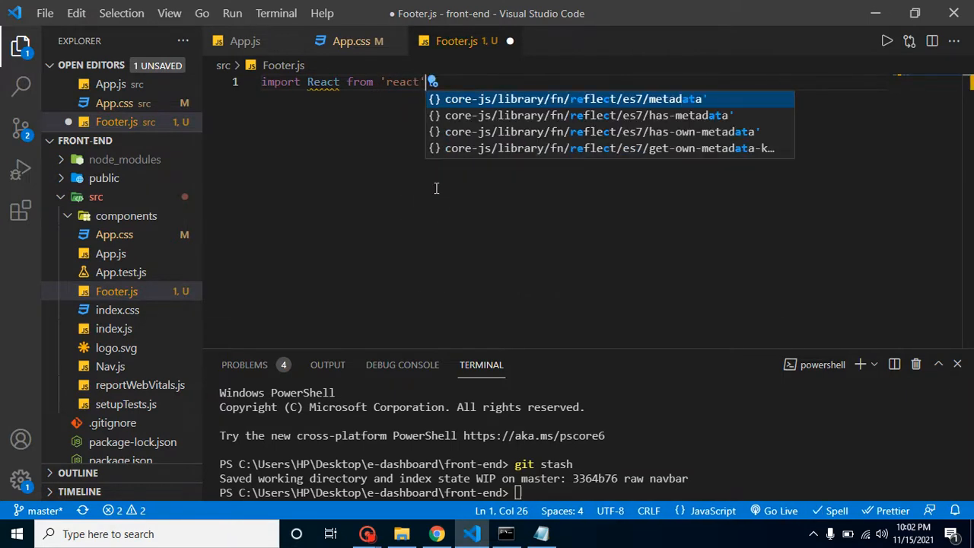
Step: Define a Footer arrow function returning a div with an 'E-comm Dashboard' h3
text(const)
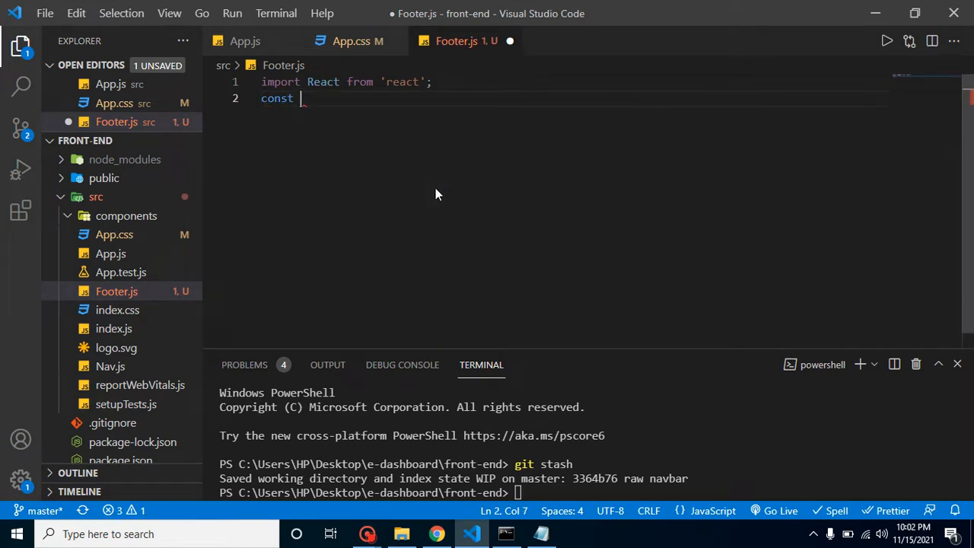
text(Footer=)
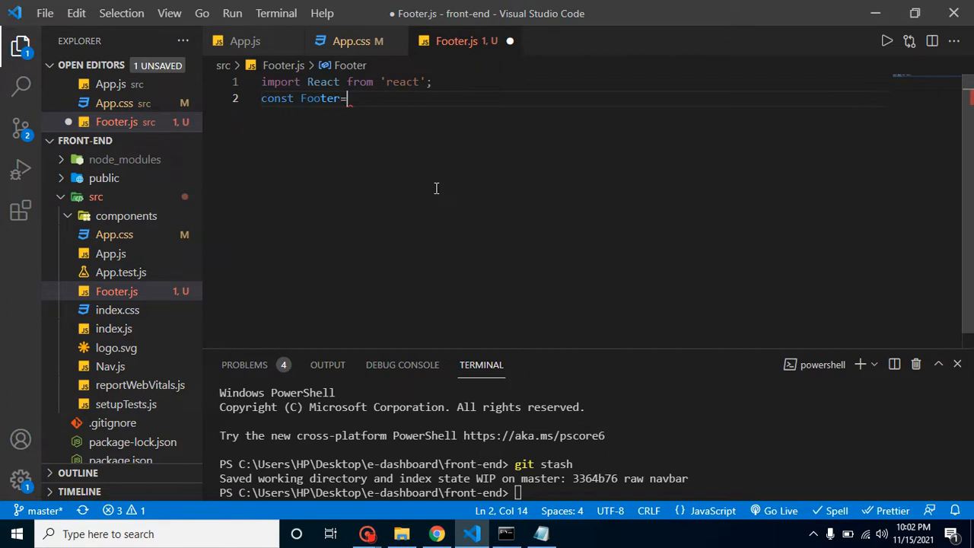
text(())
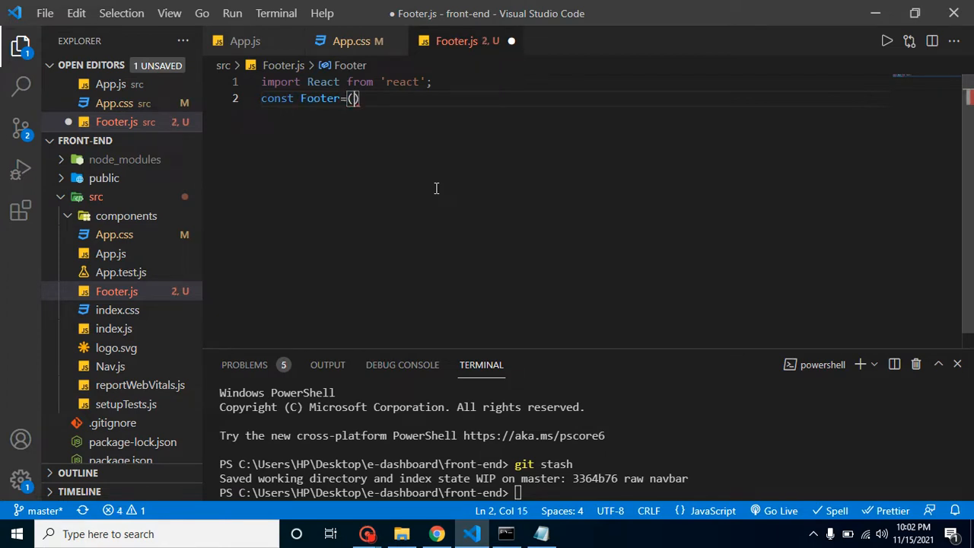
text(=>)
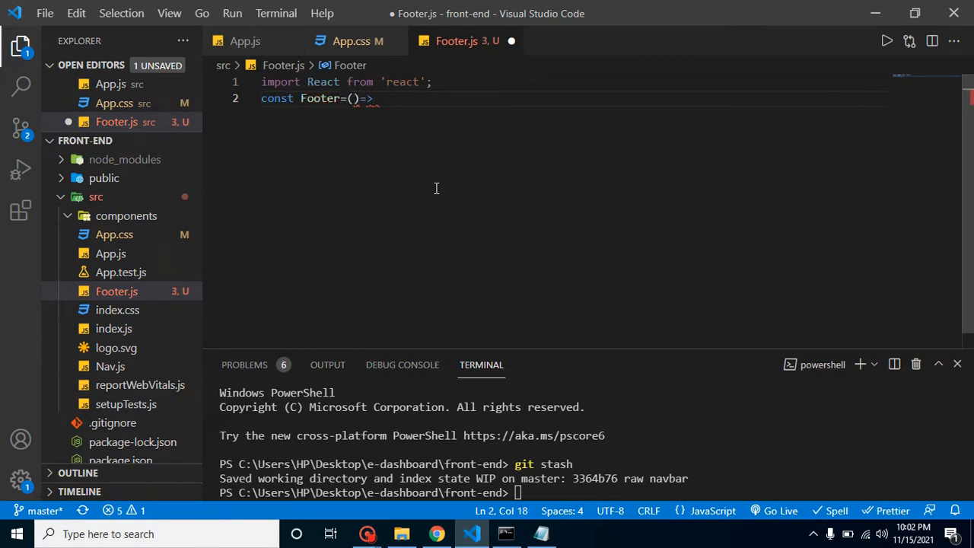
text({)
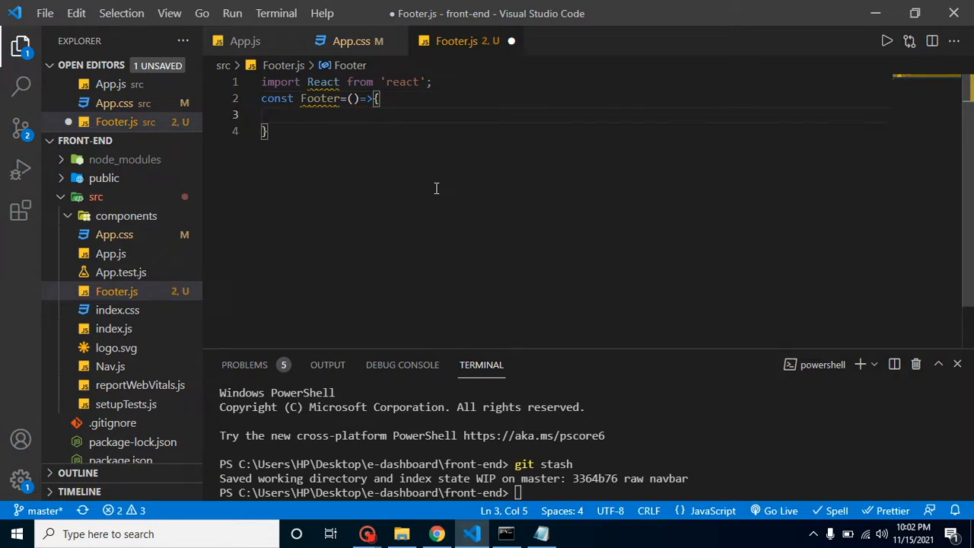
text(co)
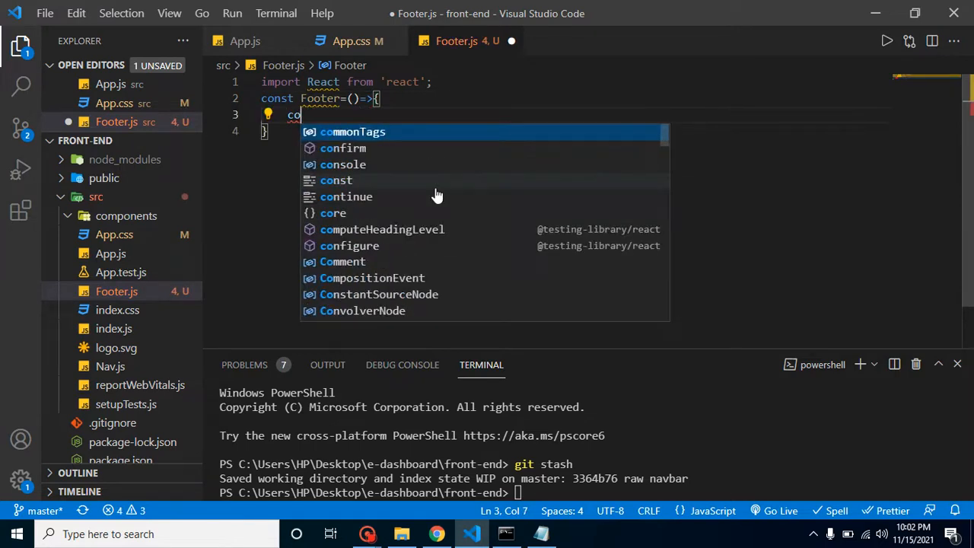
text(return)
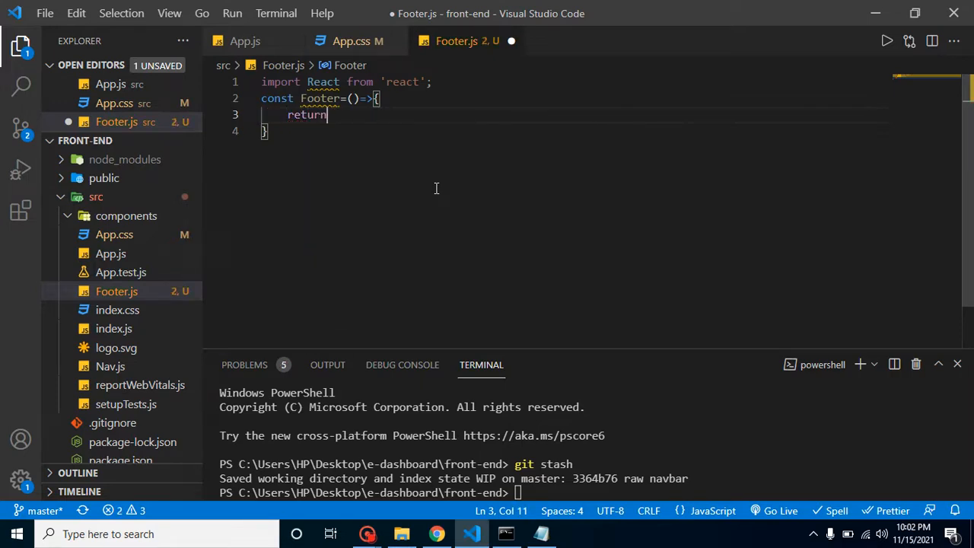
text(()
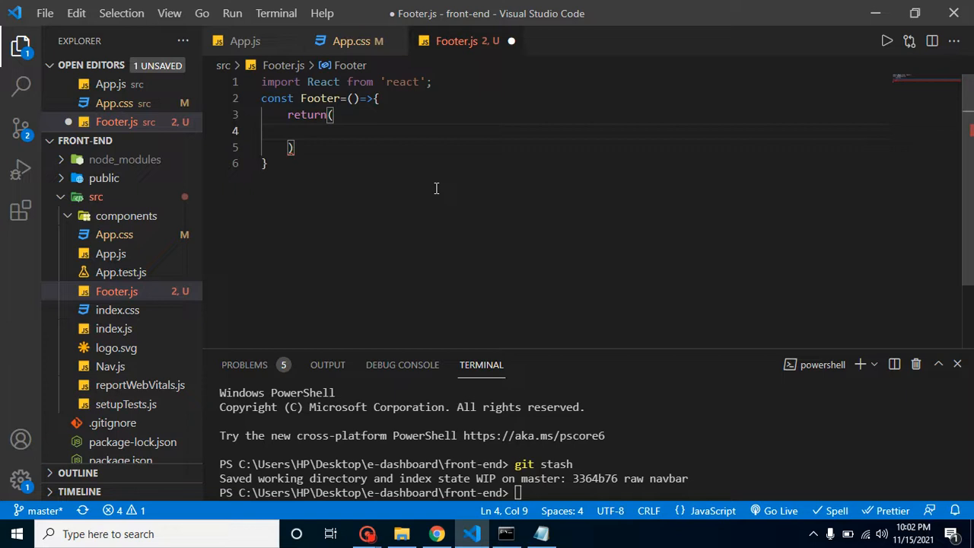
text(<div></div>)
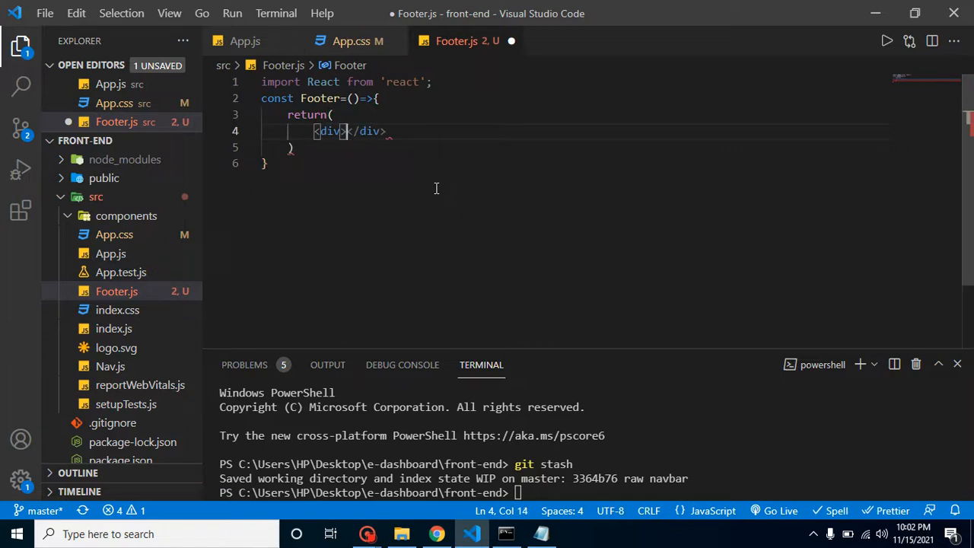
text(<h)
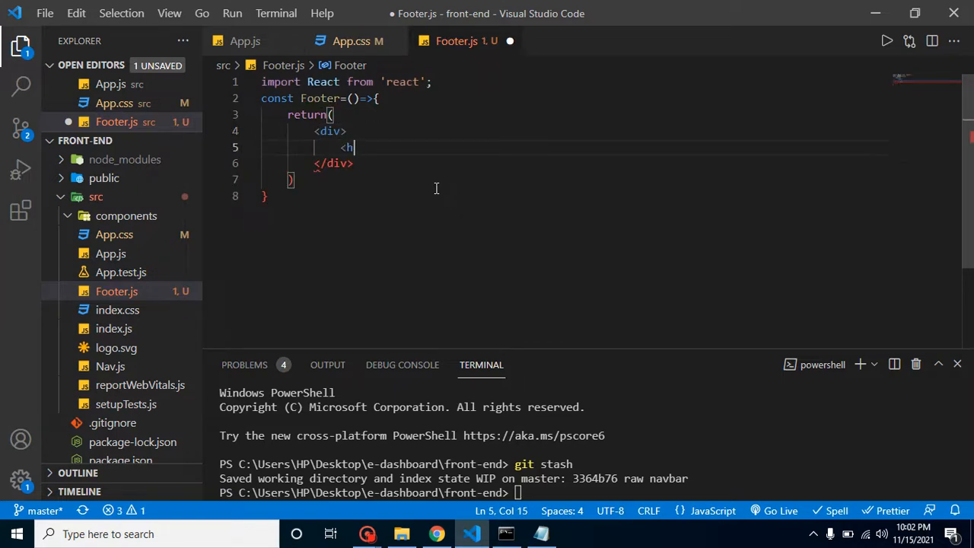
text(3></h3>)
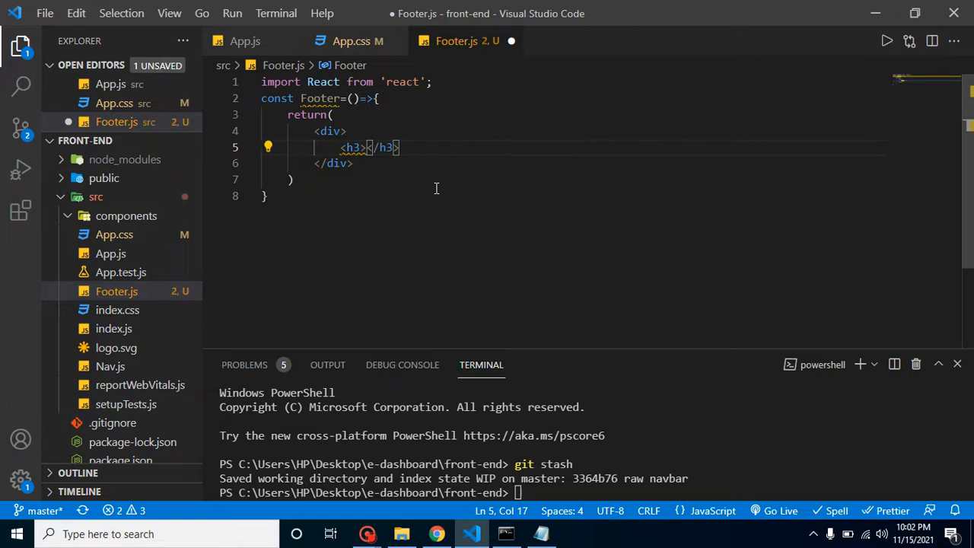
text(E-)
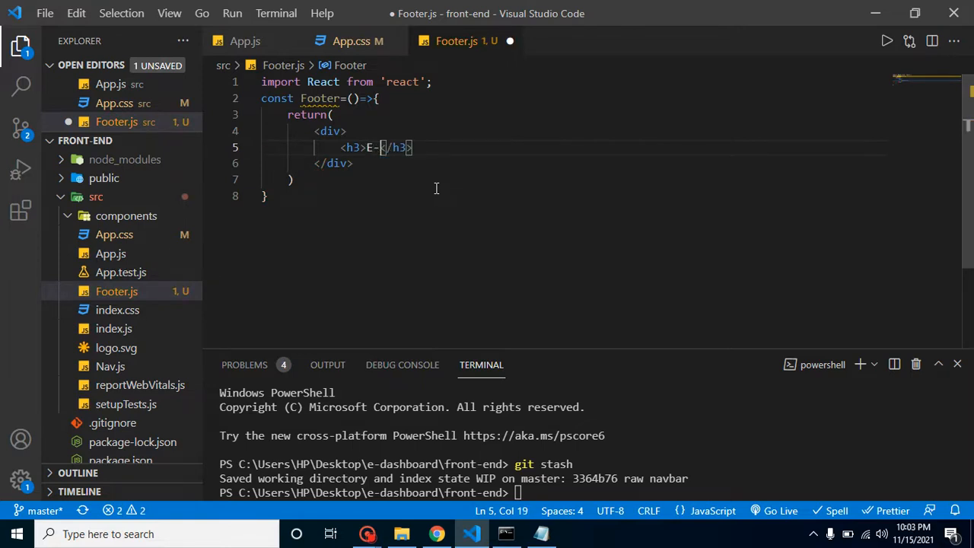
text(comm Dashboard)
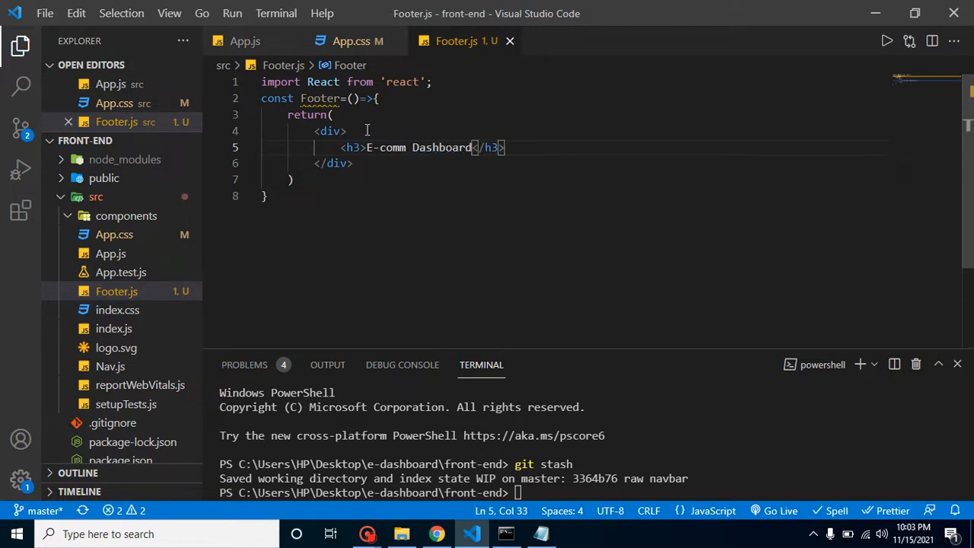
Step: Add `export default Footer;` at the end of Footer.js
key(Enter)
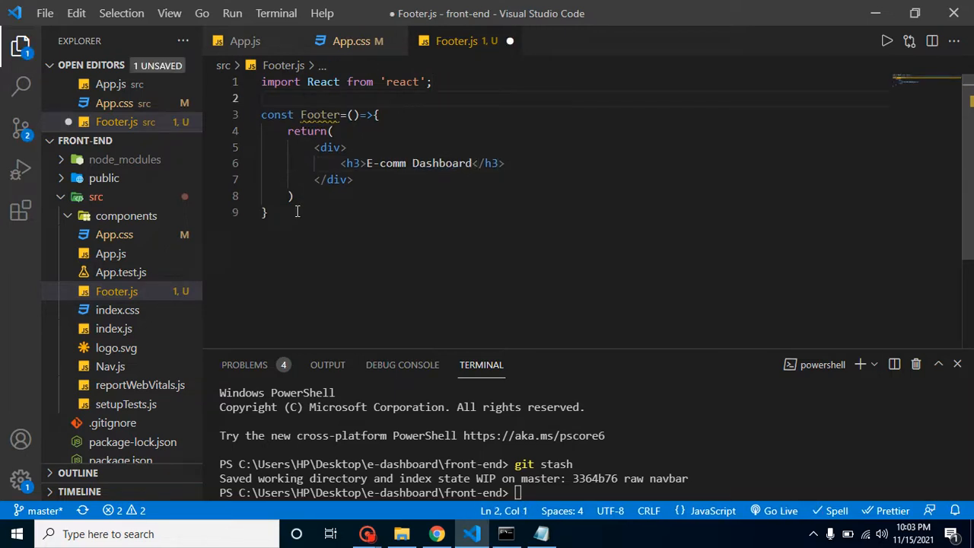
text(ex)
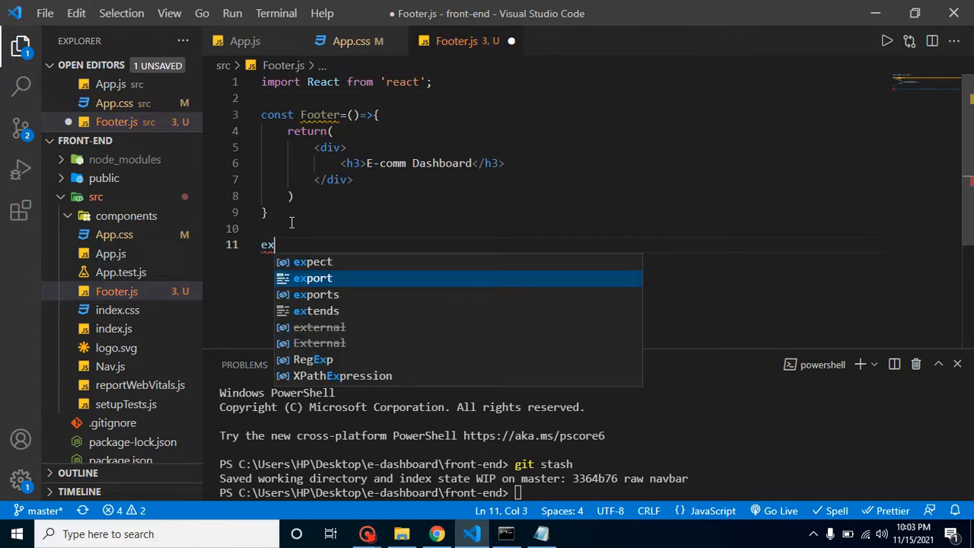
text(port)
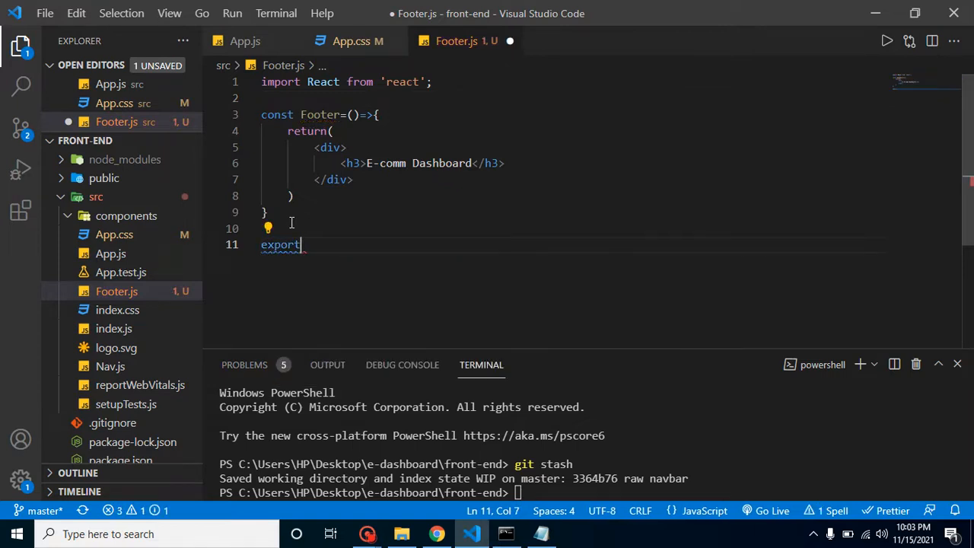
text(default)
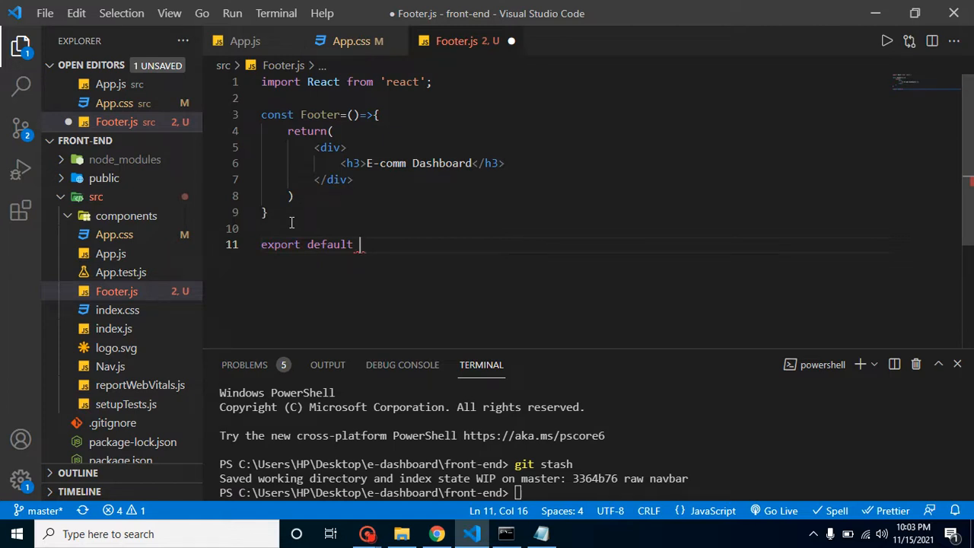
text(Footer;)
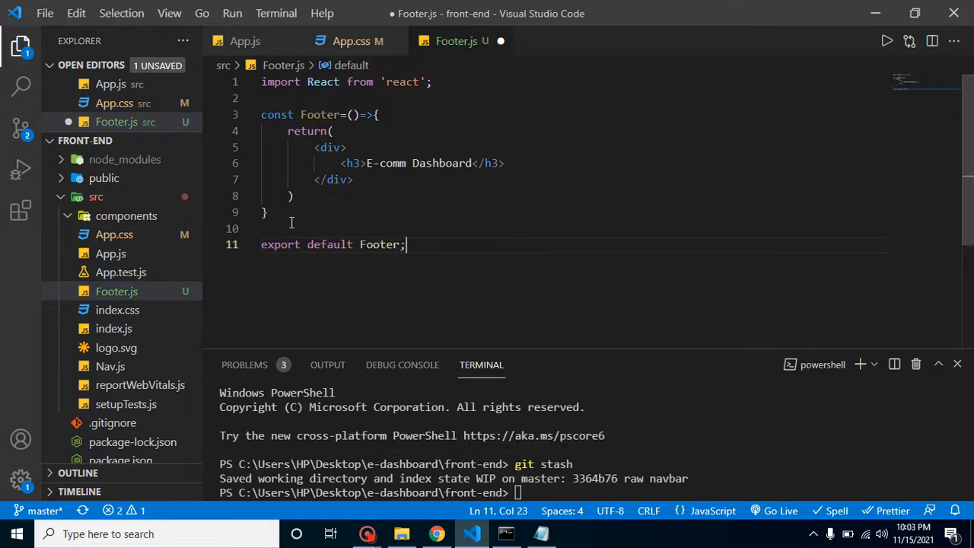
click(245, 41)
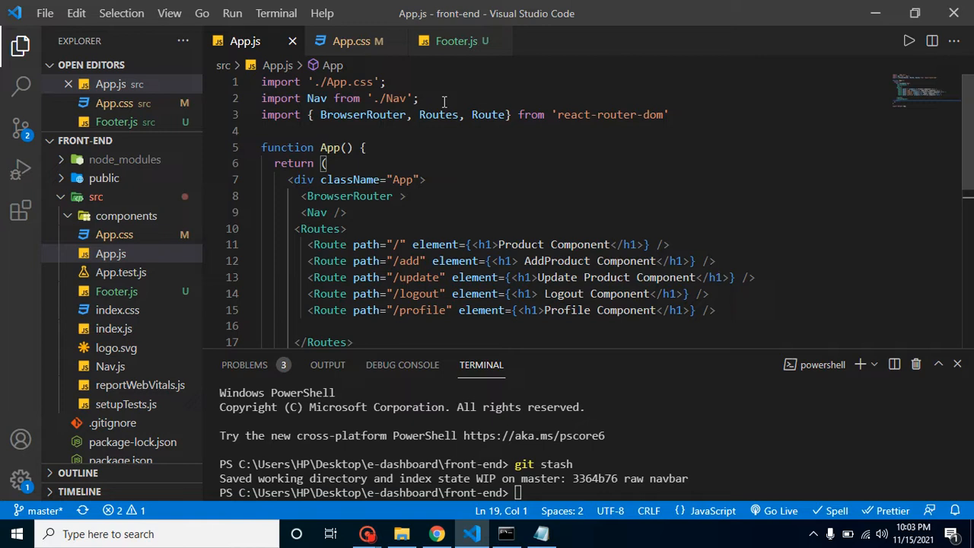
Step: Add `import Footer from './Footer';` to App.js and render `<Footer />` after BrowserRouter
key(Enter)
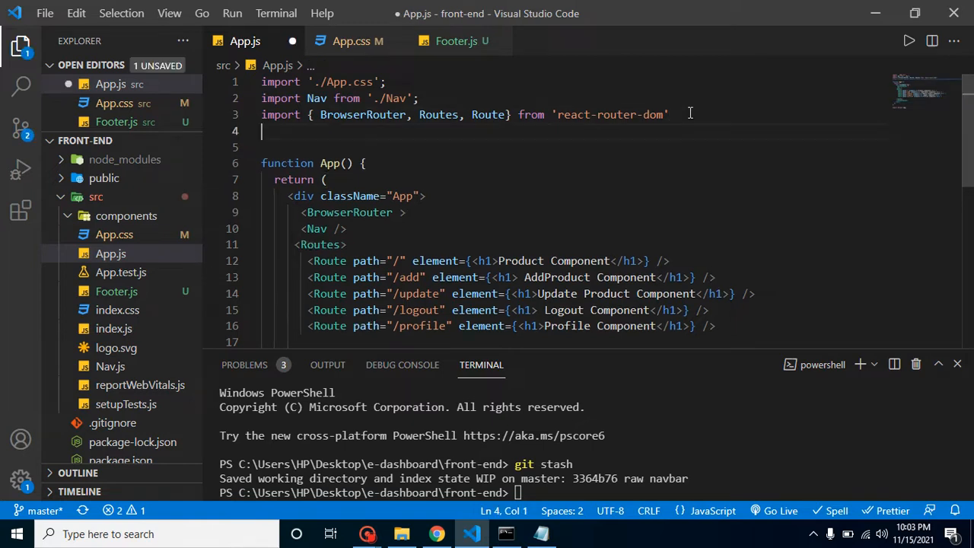
text(import)
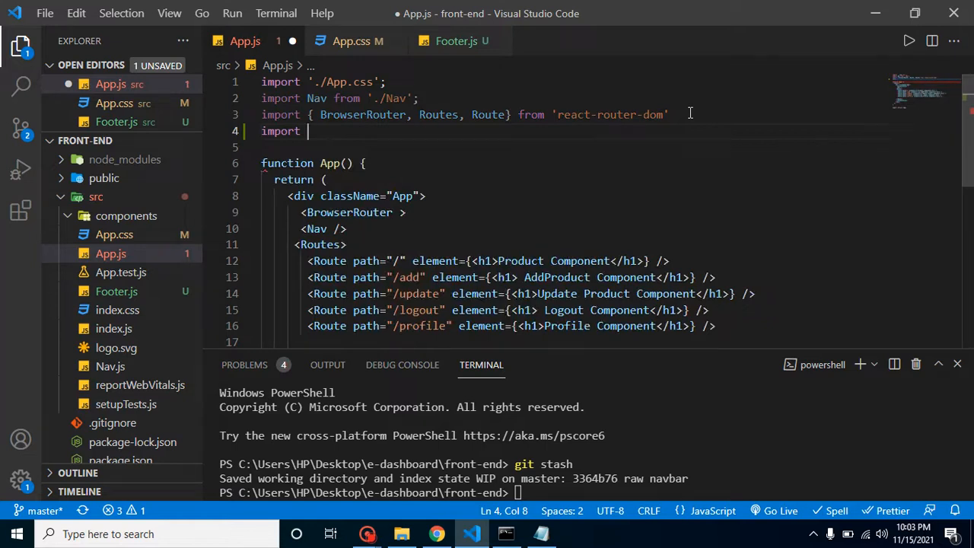
text(Footer from './Footer';)
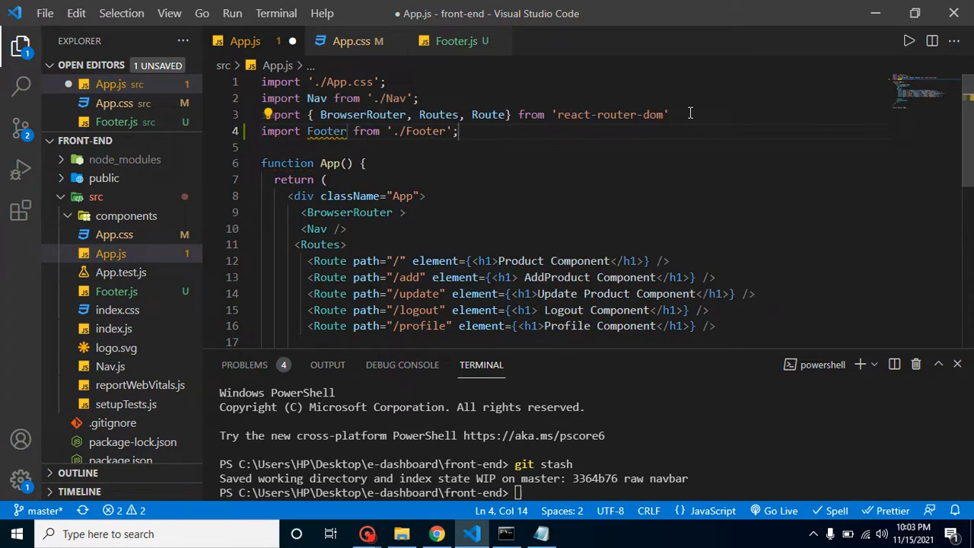
scroll(down, 3)
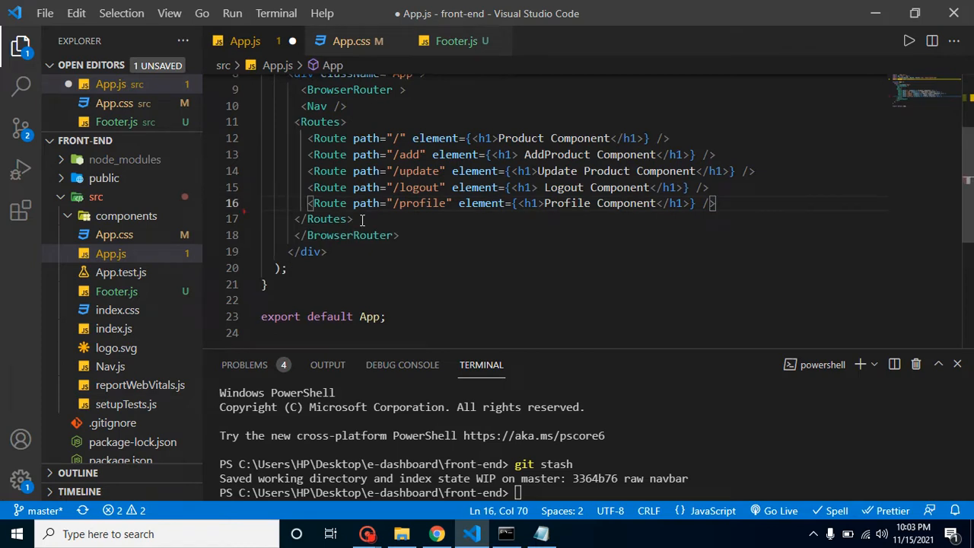
text(<)
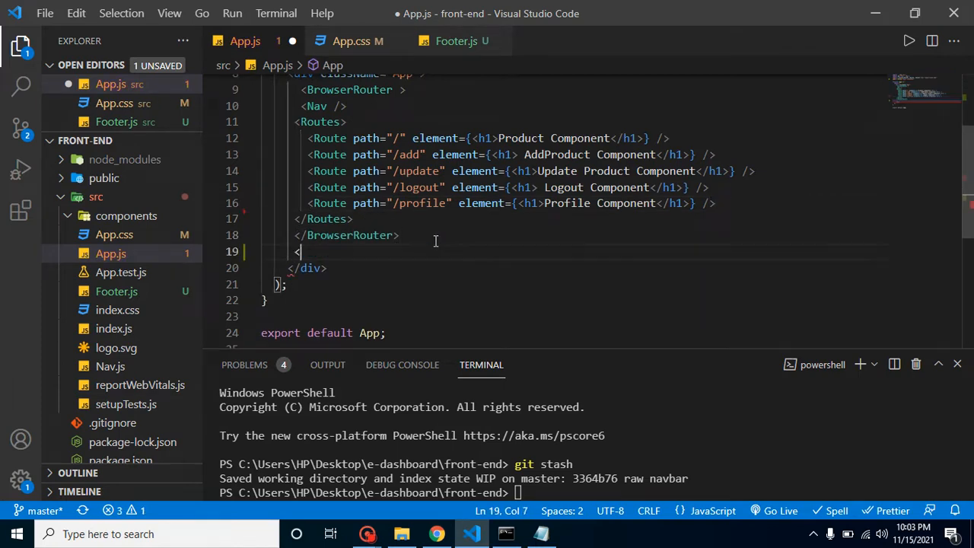
text(Footer)
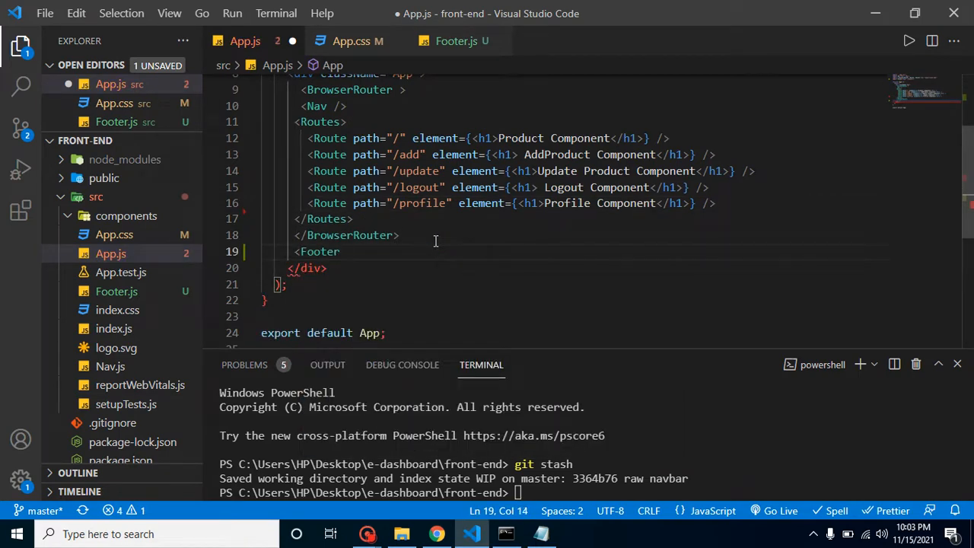
text(/>)
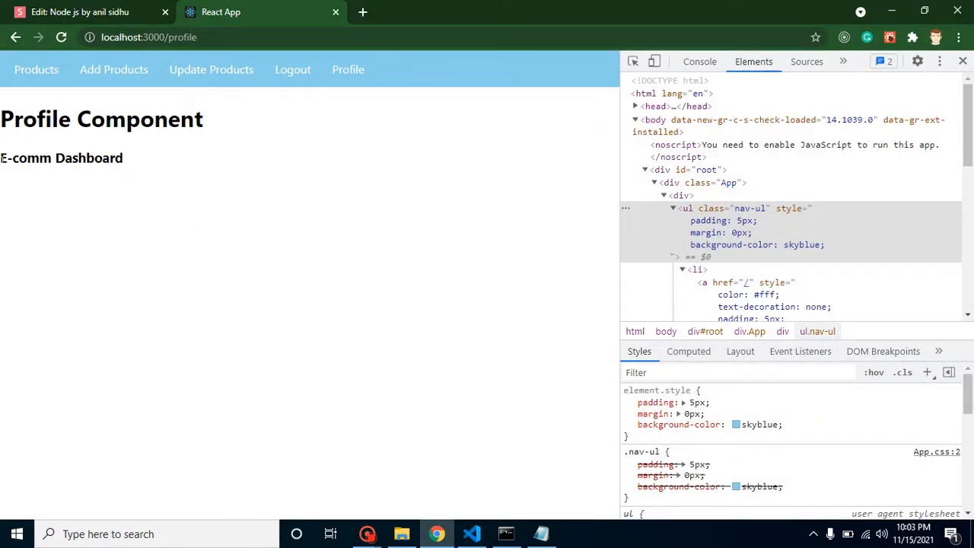
Step: Select the 'E-comm Dashboard' footer text in the running app
double_click(61, 157)
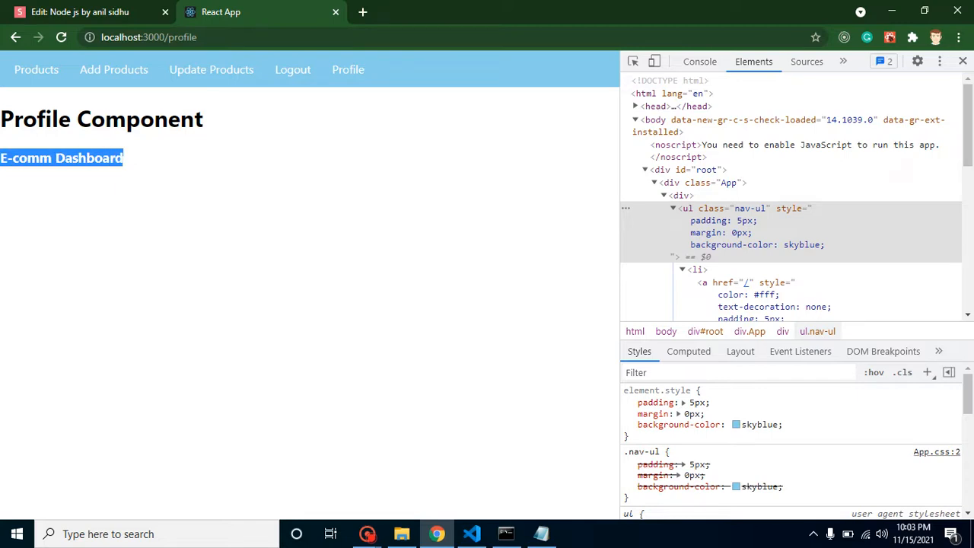
mouse_move(576, 158)
text(position)
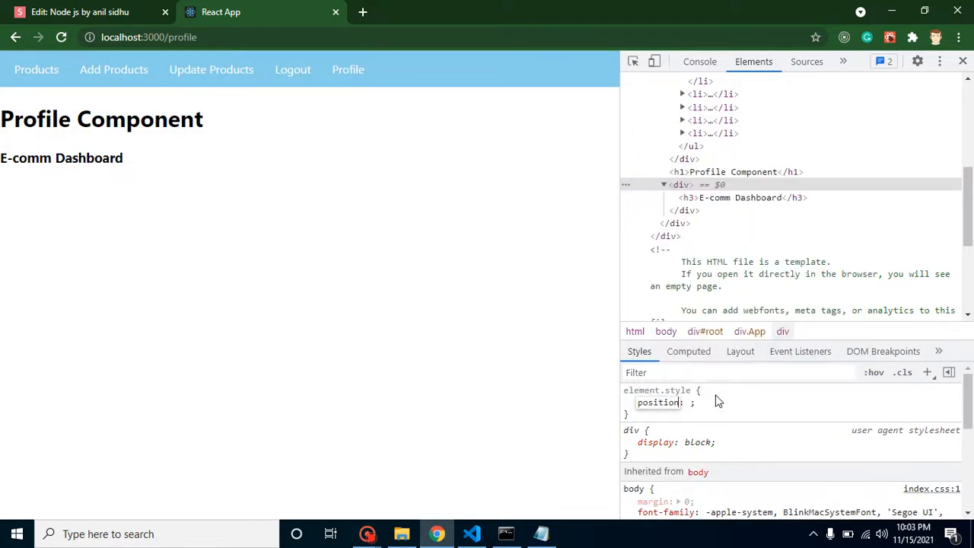
Step: Give the footer position absolute, bottom 0, skyblue background, width 100% and centred text
text(absolute)
text(bottom)
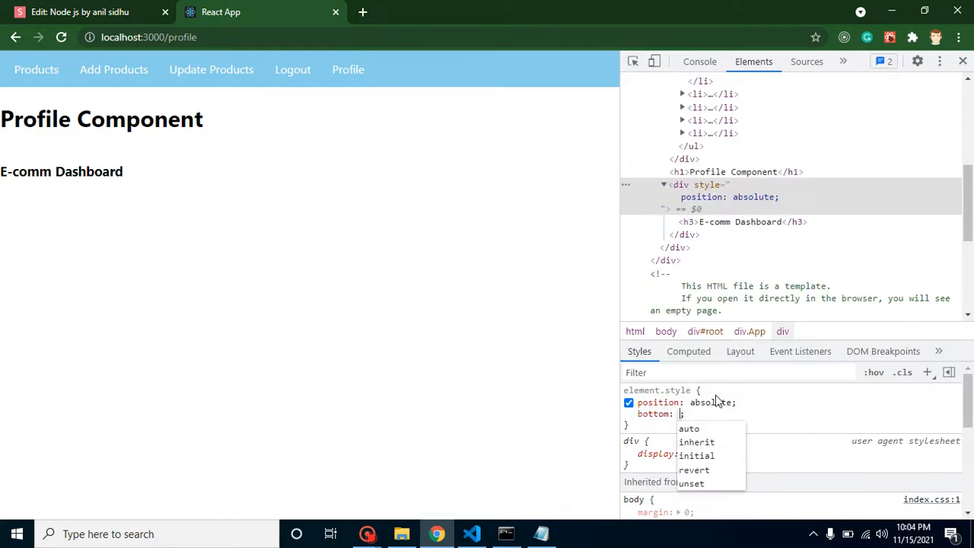
text(0)
text(background-)
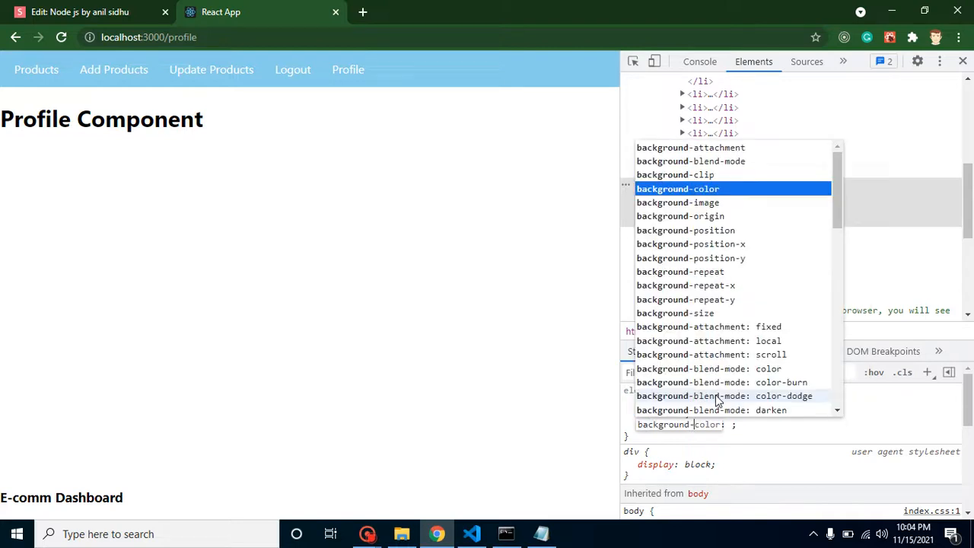
text(skyblue)
text(width)
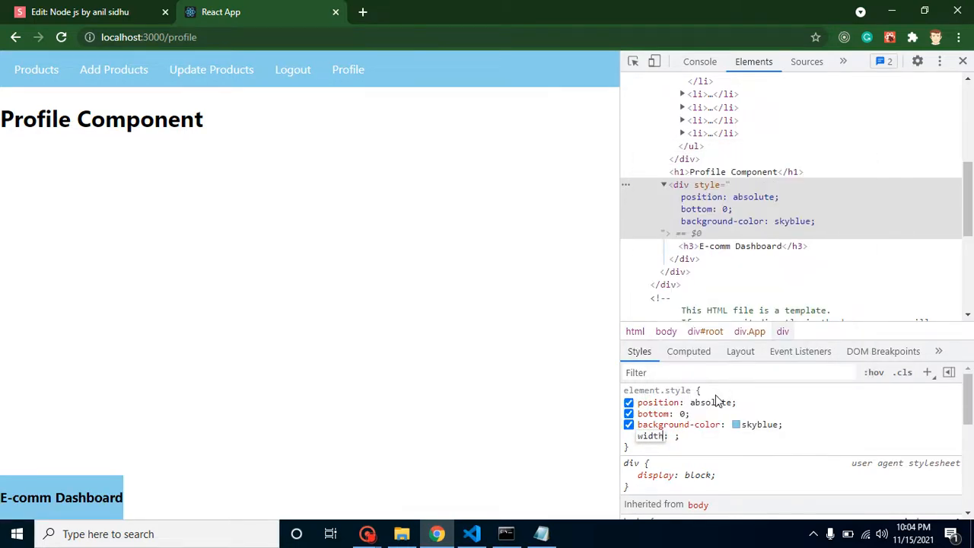
text(100%)
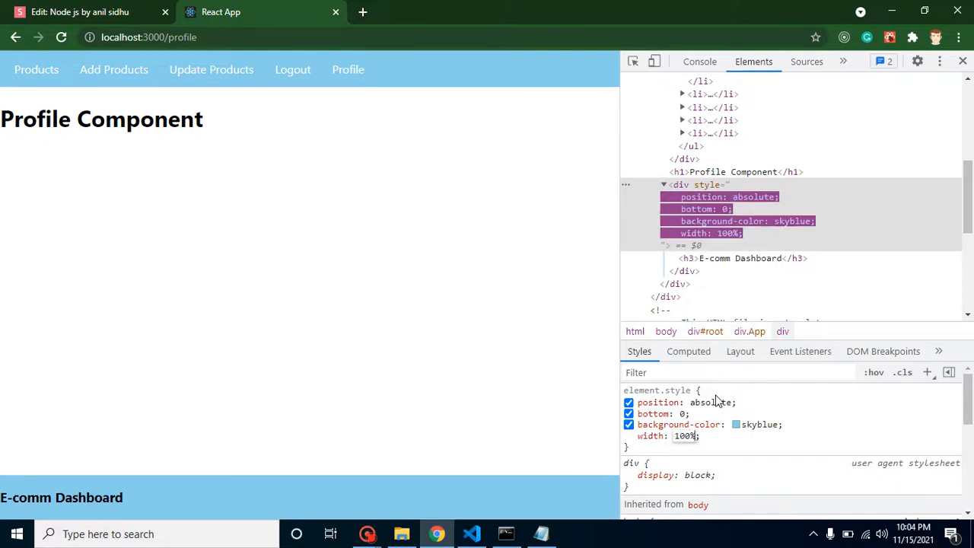
text(text-align)
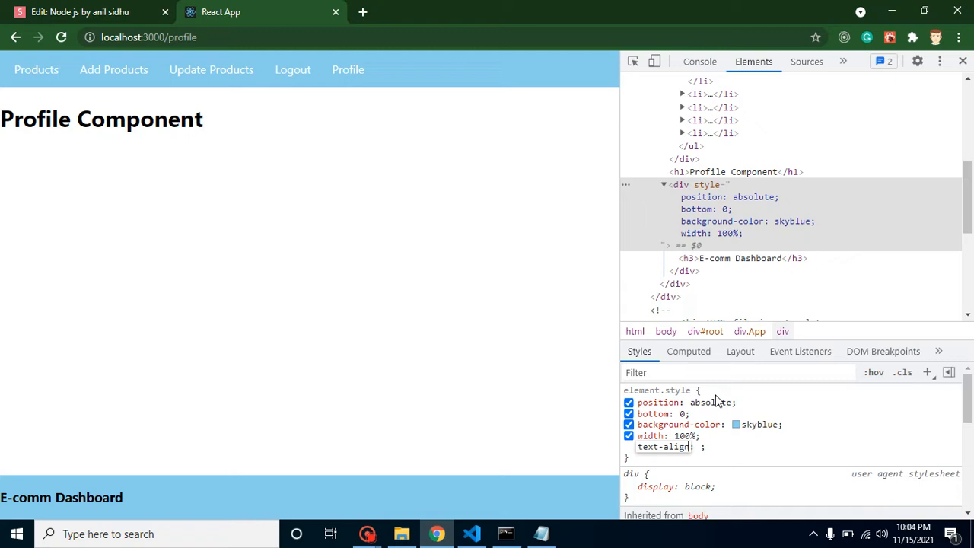
text(center)
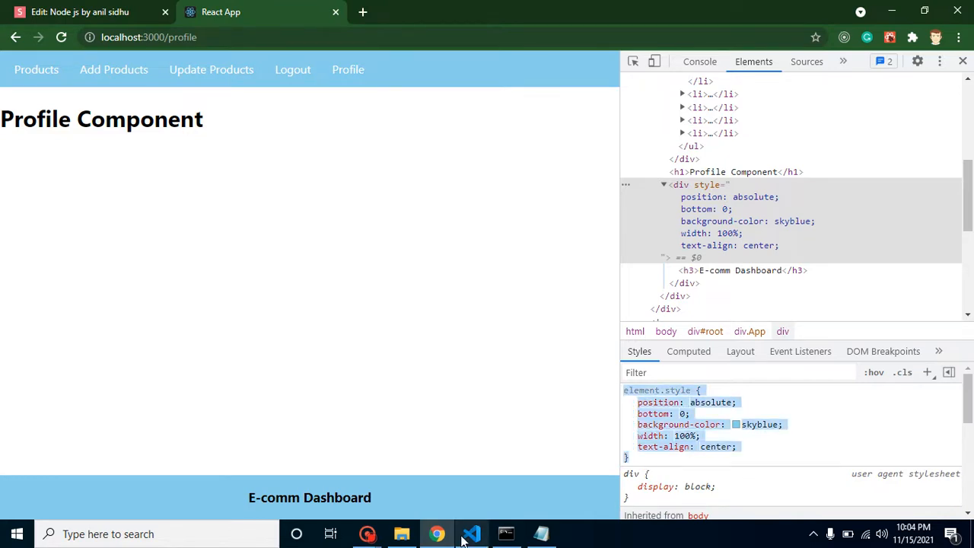
Step: Rename the pasted App.css rule's selector to .footer and give Footer.js's div className "footer"
click(471, 534)
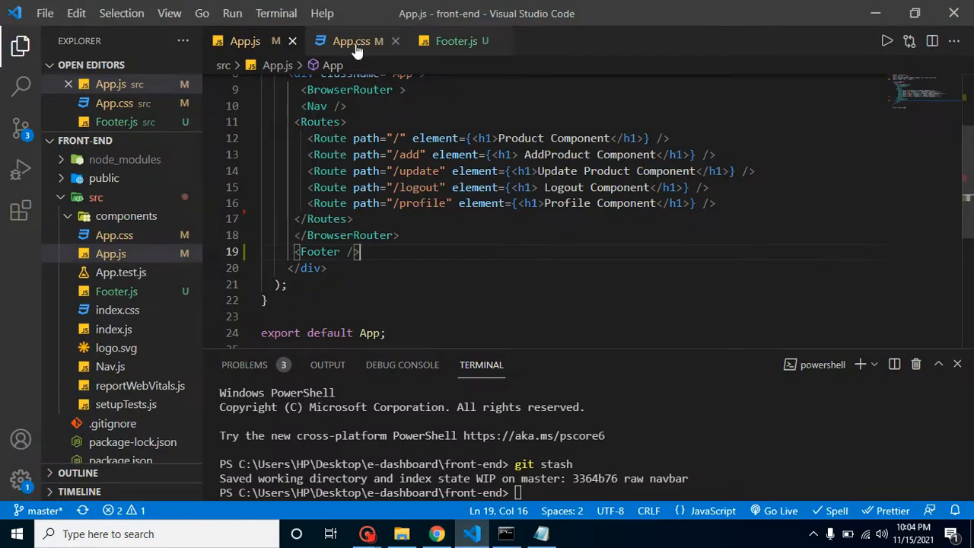
click(350, 40)
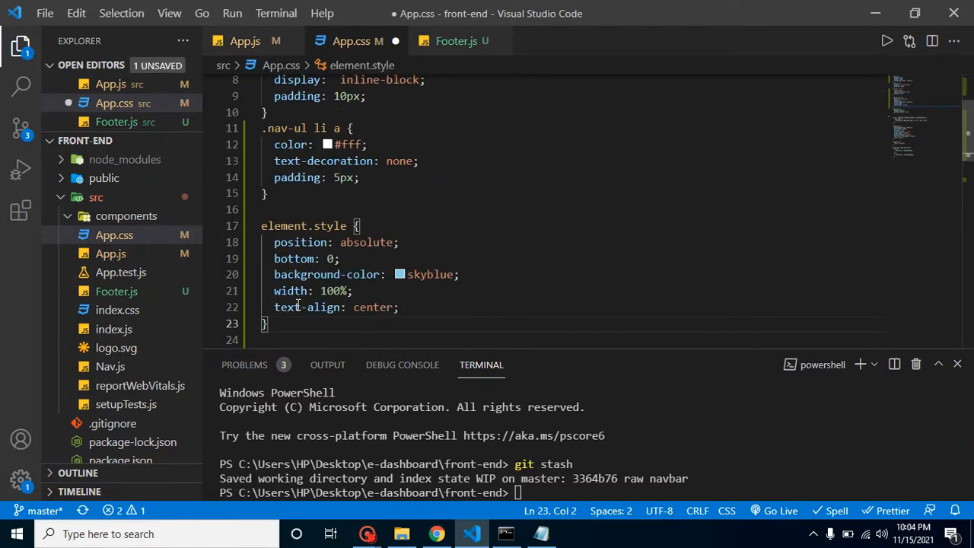
double_click(303, 225)
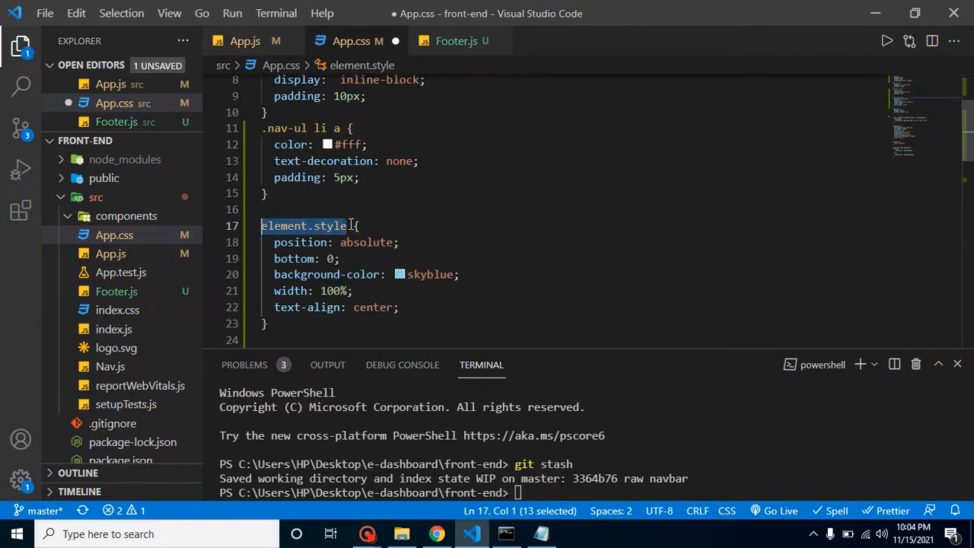
text(.f {)
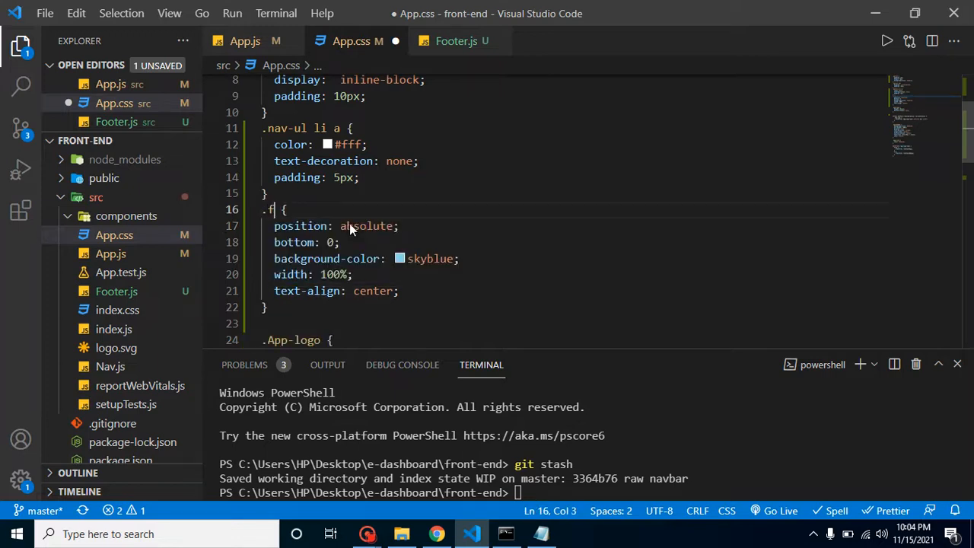
text(ooter)
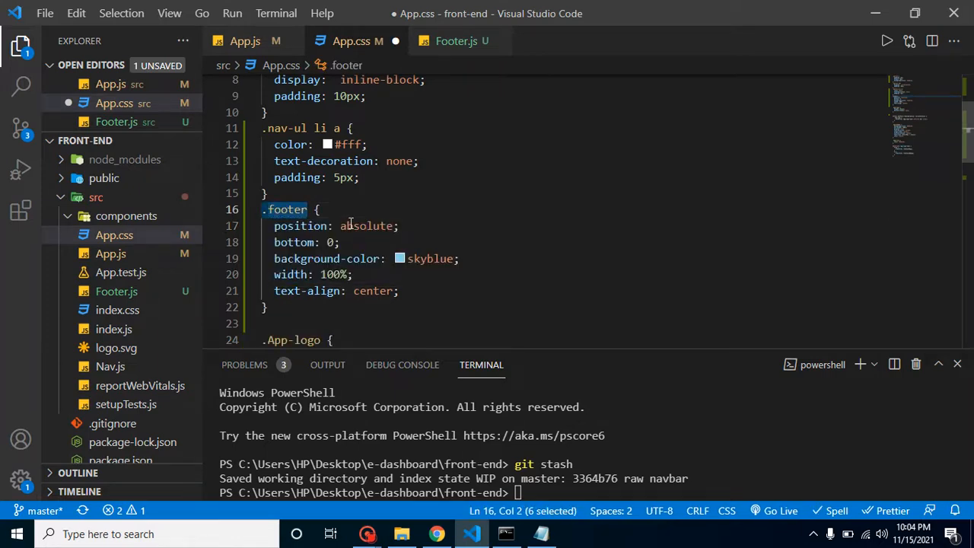
click(455, 40)
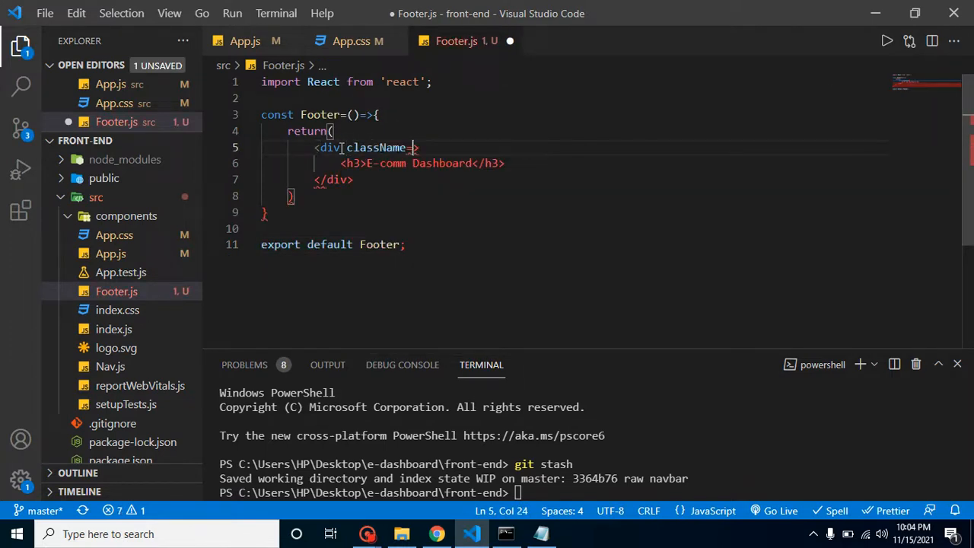
text("footer")
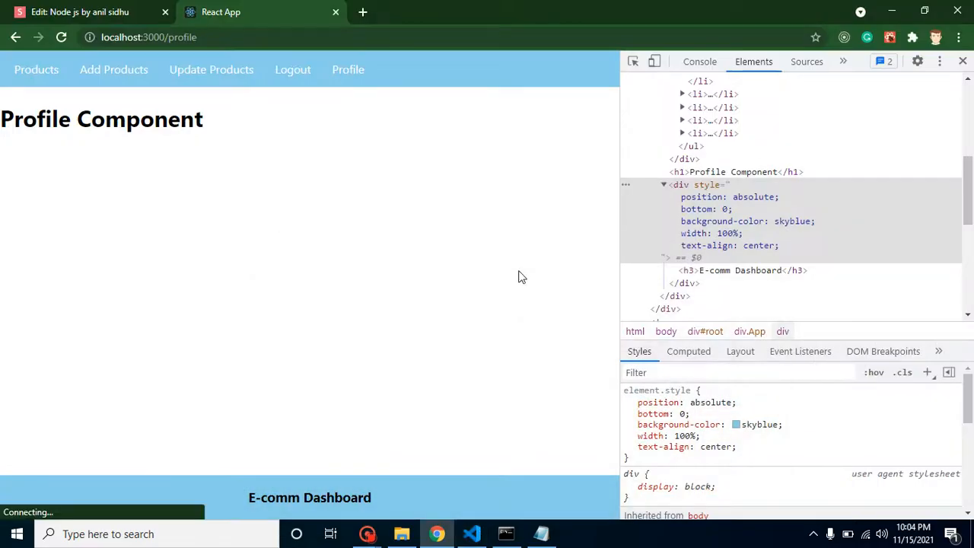
Step: Close DevTools, check the sky-blue footer on another app page, and return to the slides
click(963, 61)
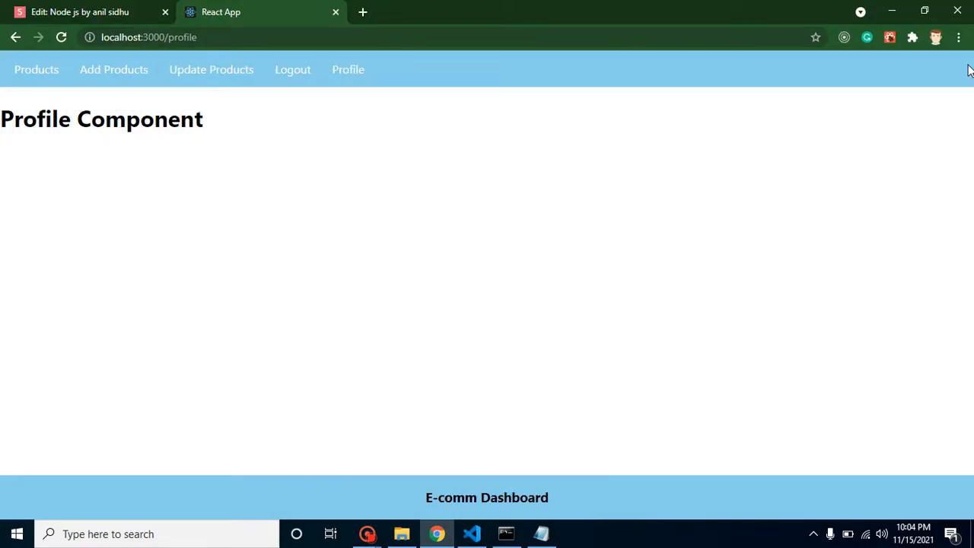
mouse_move(261, 72)
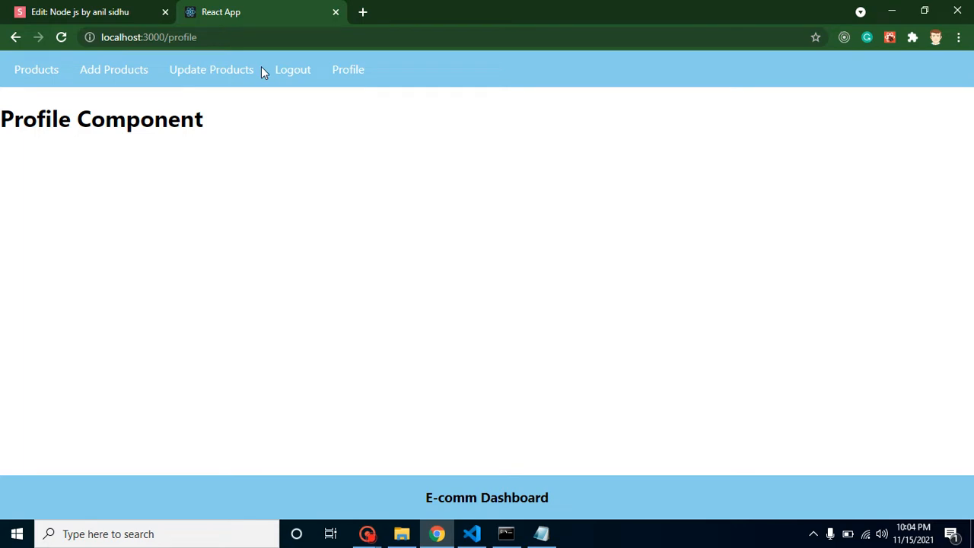
mouse_move(243, 72)
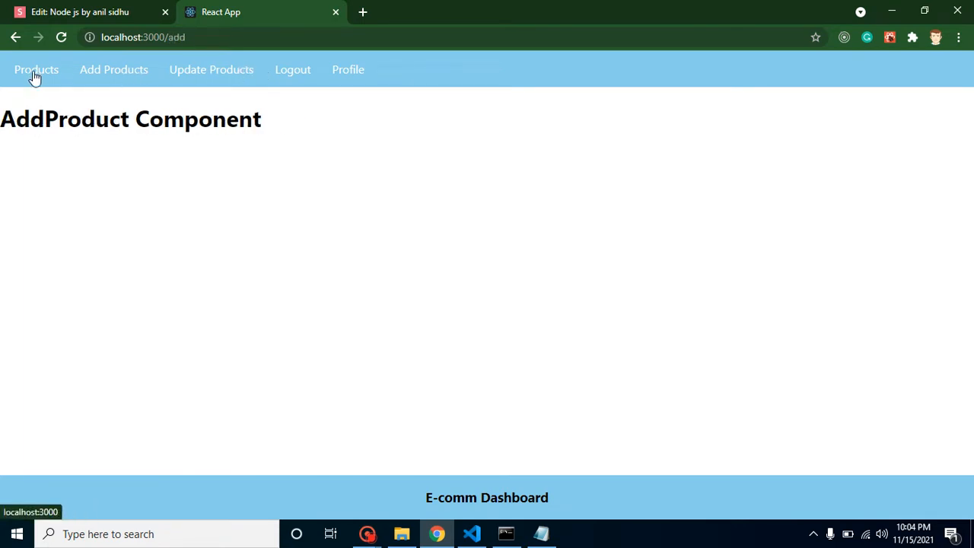
click(348, 69)
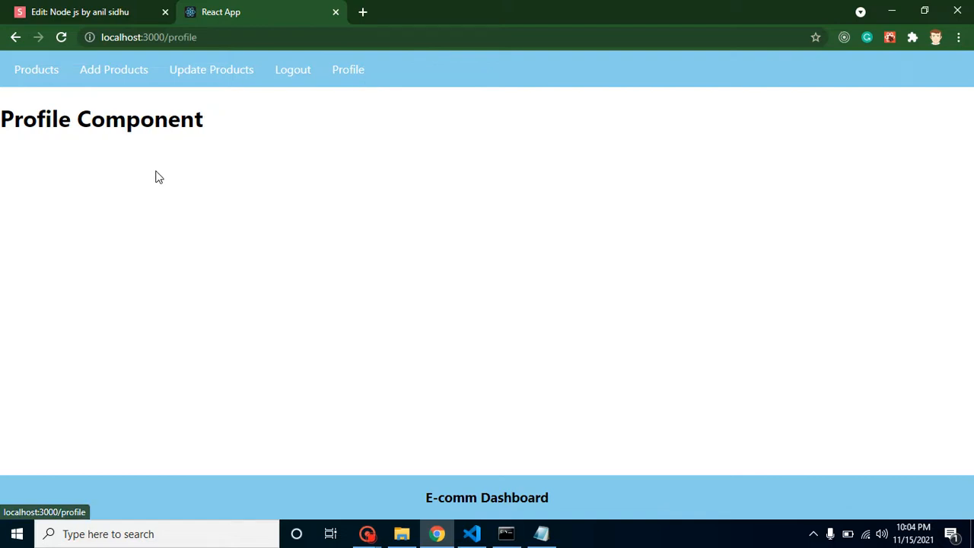
click(80, 11)
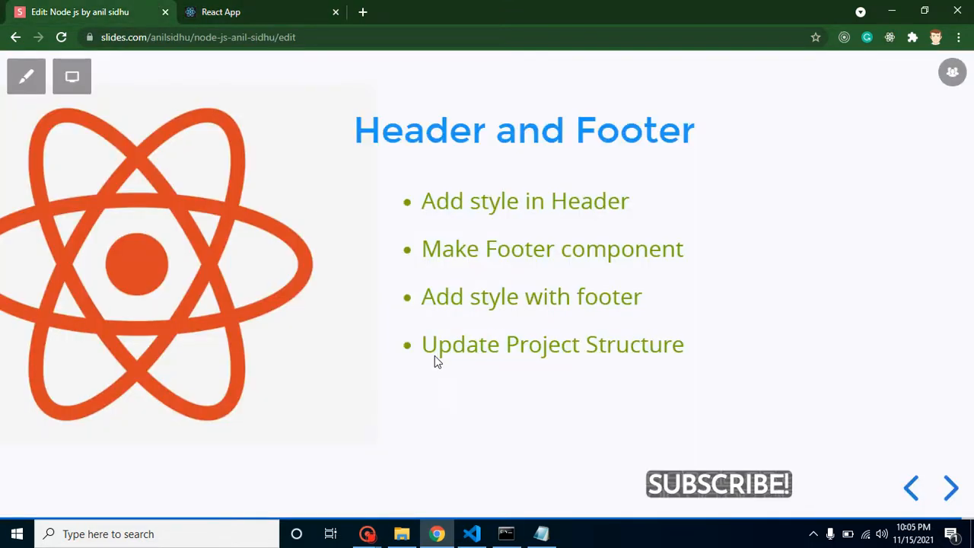
click(471, 533)
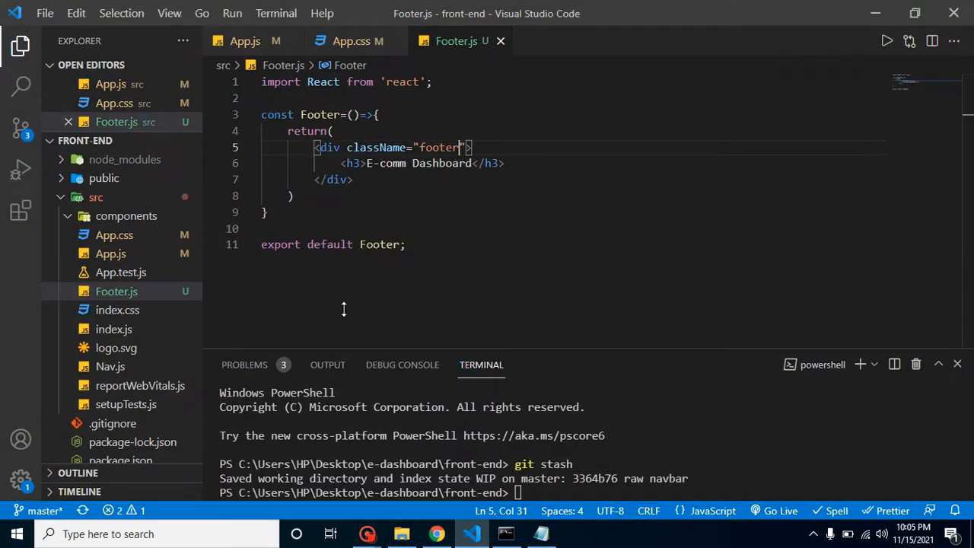
mouse_move(116, 291)
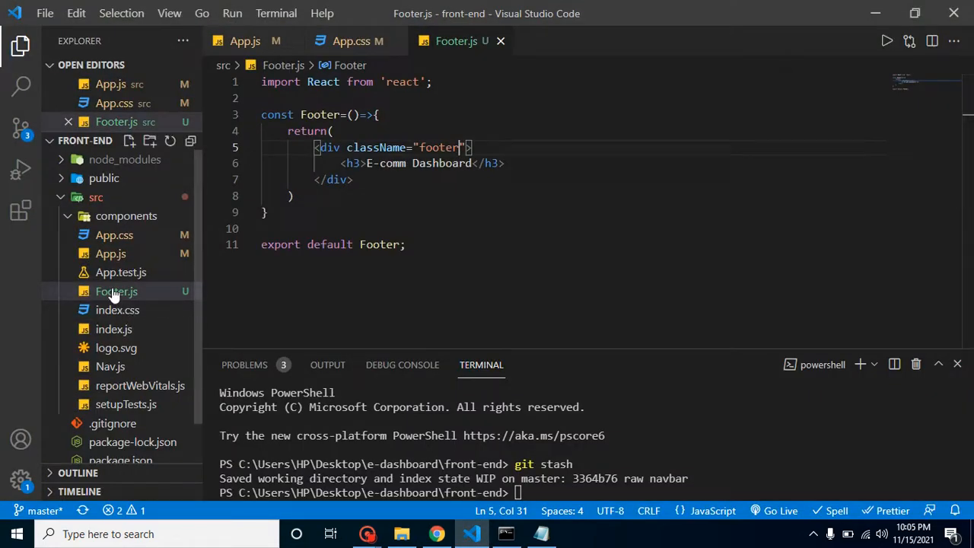
mouse_move(110, 372)
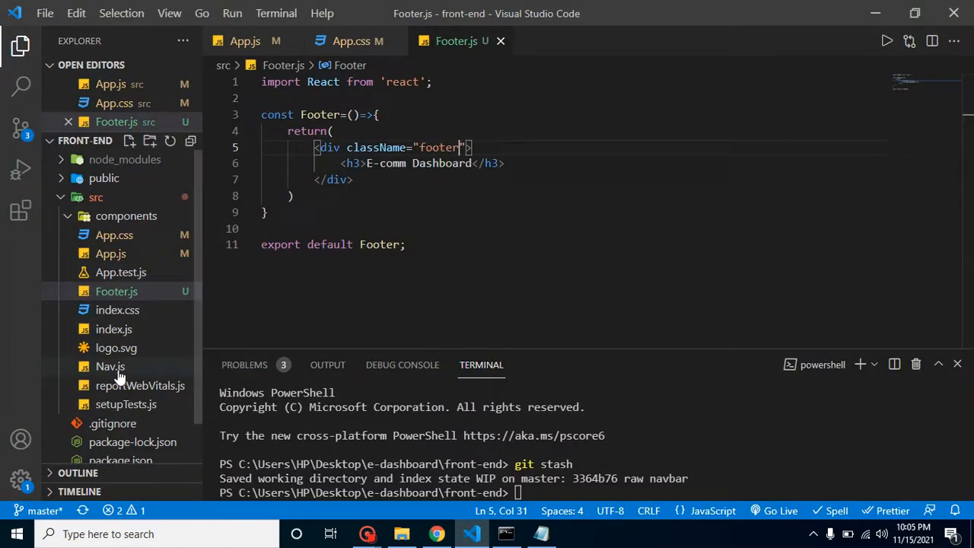
mouse_move(110, 366)
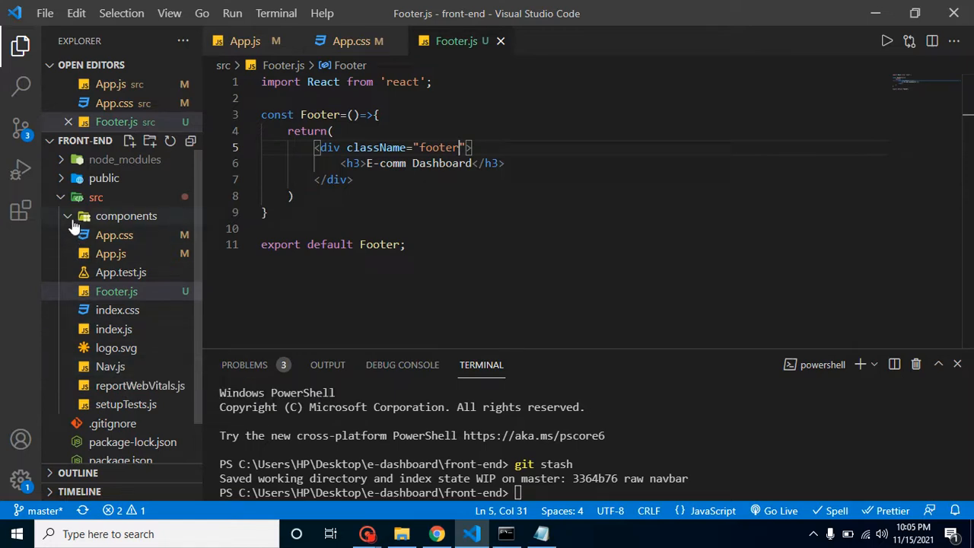
Step: Select the empty components folder under src and bring up its Delete action
click(126, 215)
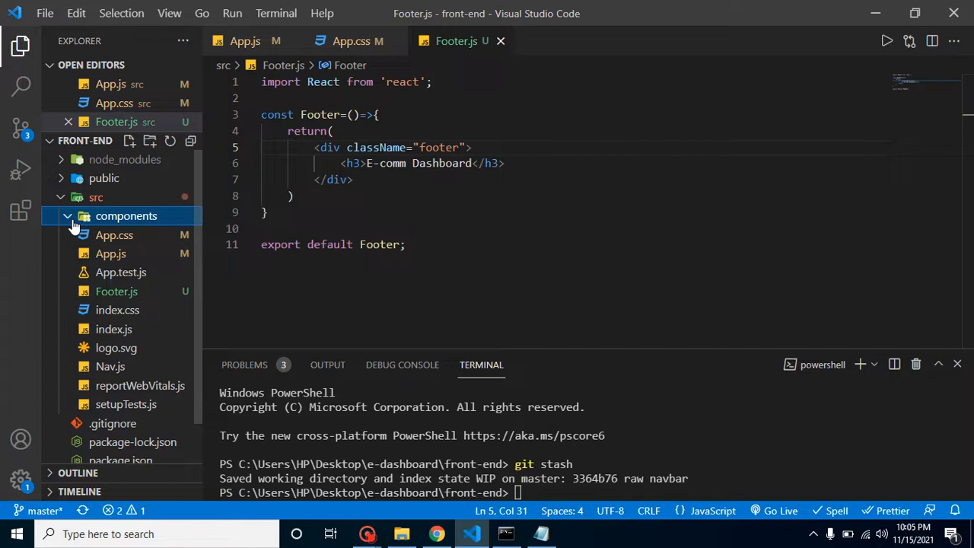
mouse_move(112, 221)
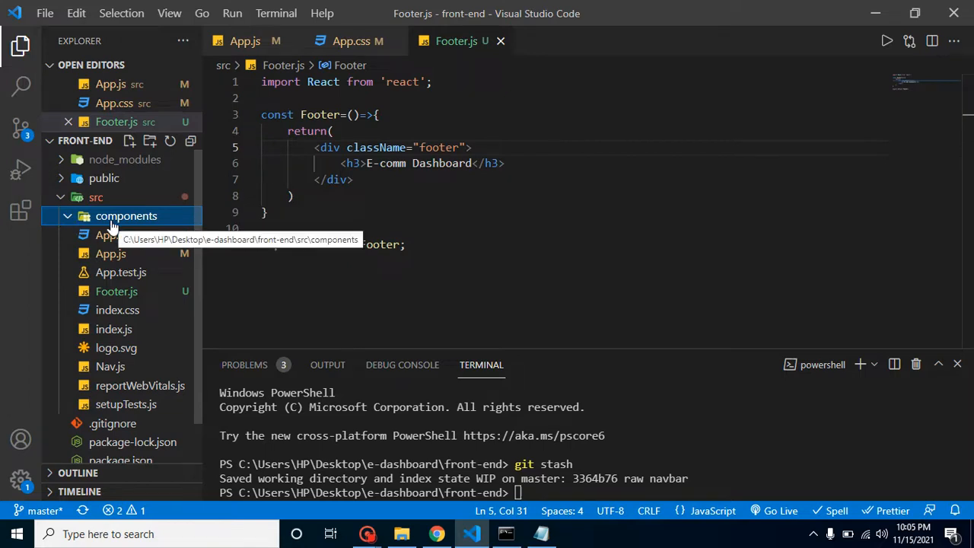
right_click(126, 215)
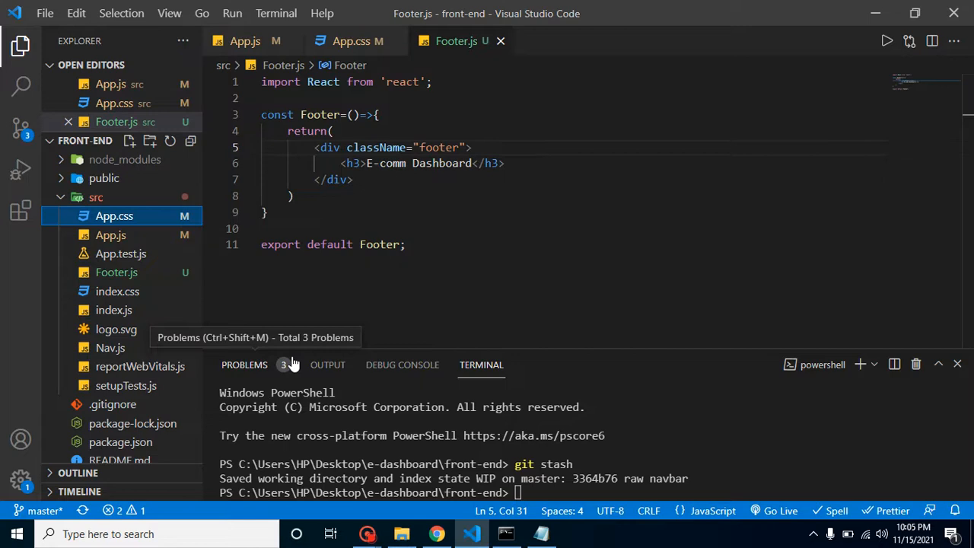
mouse_move(218, 438)
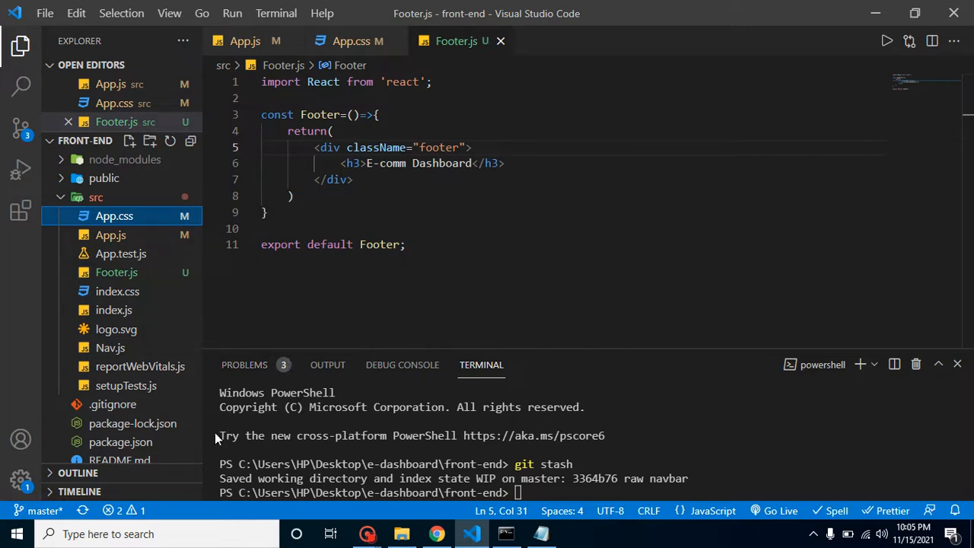
mouse_move(92, 378)
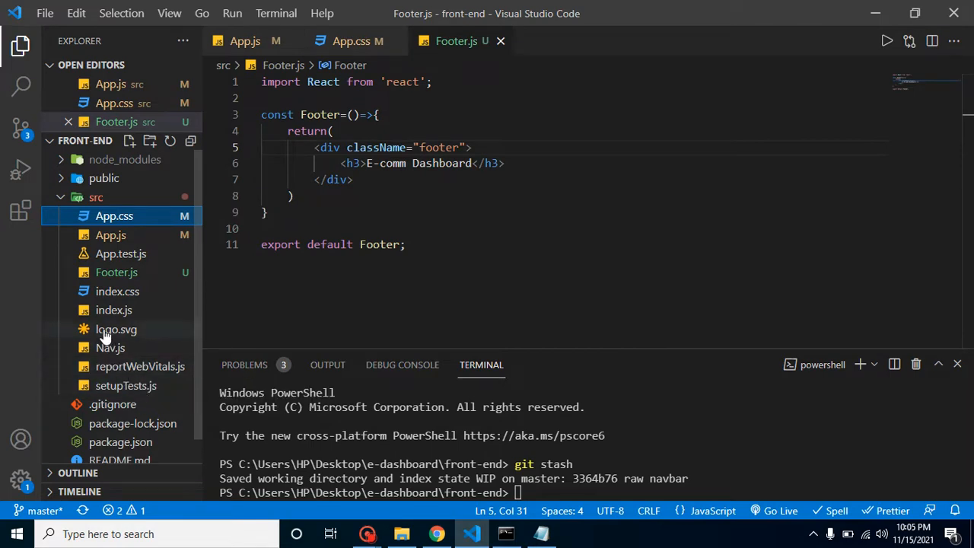
mouse_move(110, 235)
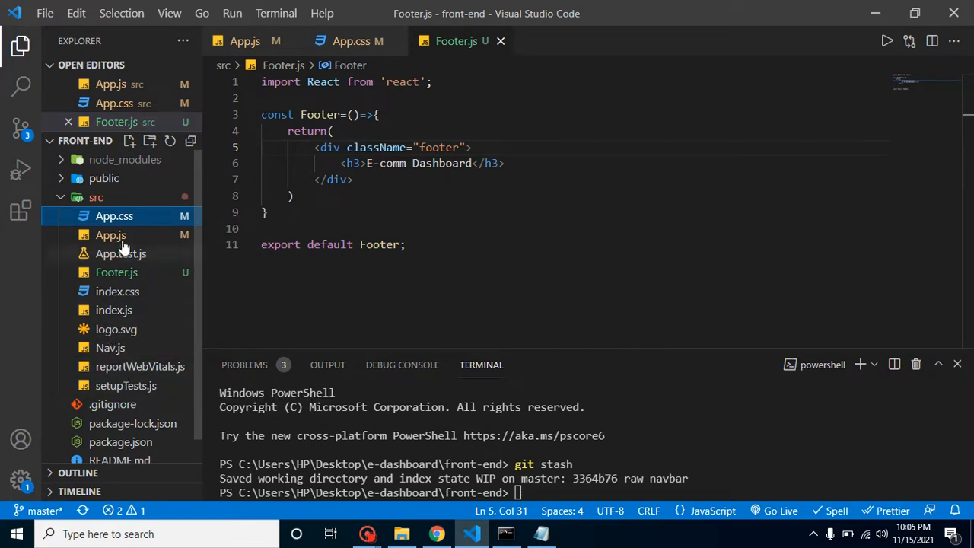
Step: Add a new folder named components under src
right_click(96, 197)
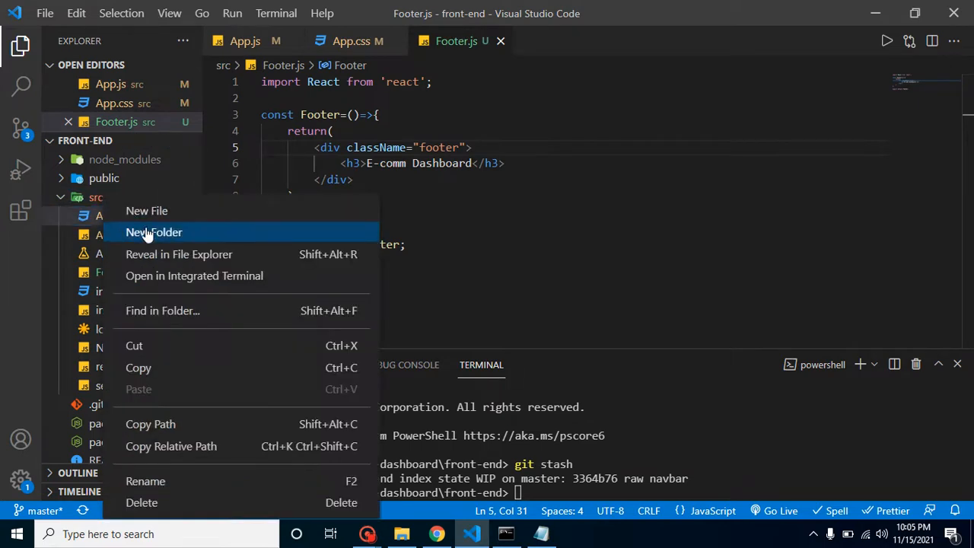
click(154, 232)
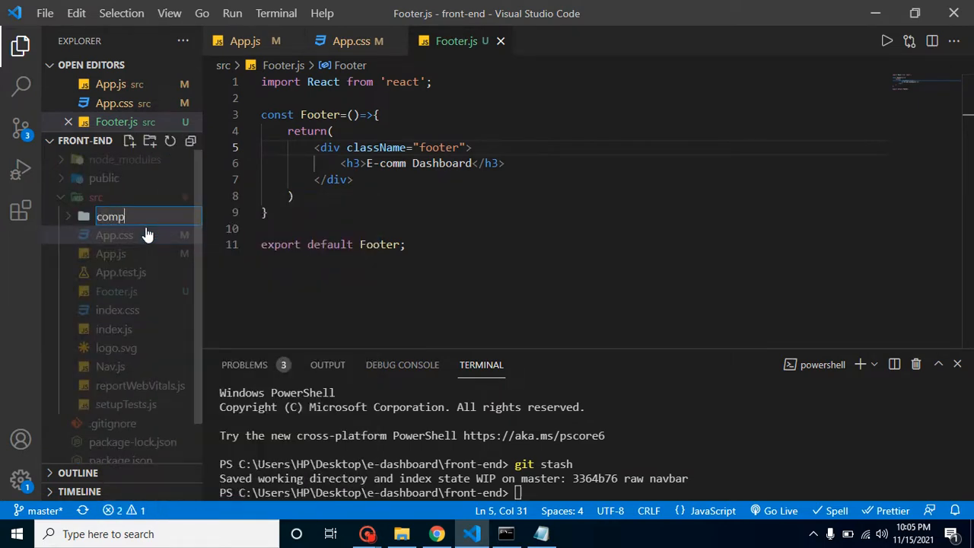
key(Enter)
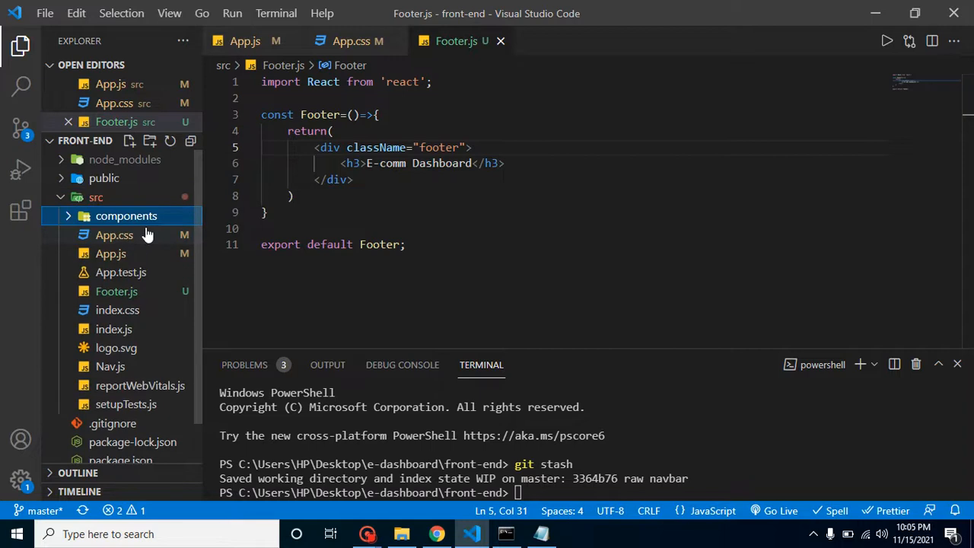
mouse_move(116, 291)
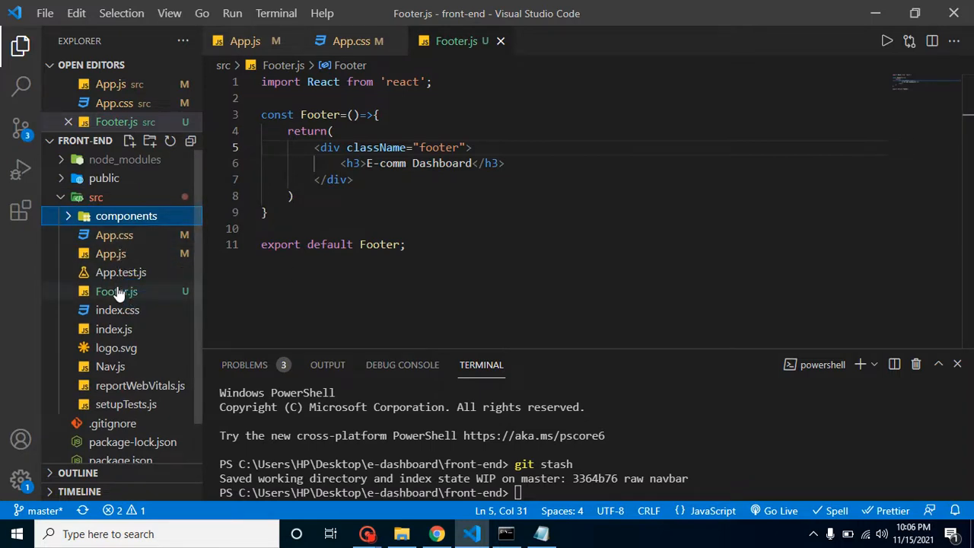
Step: Move Footer.js and Nav.js into components so App.js imports point to ./components
click(245, 41)
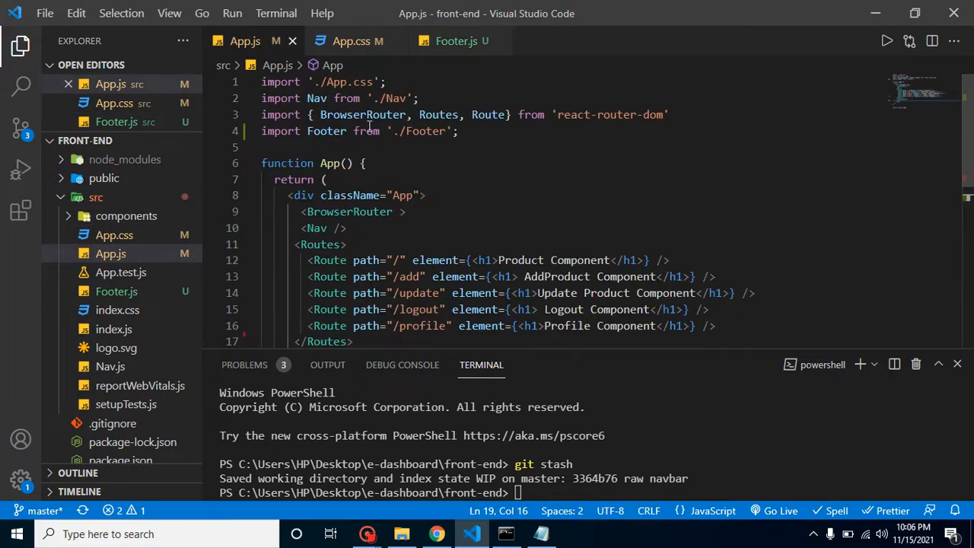
mouse_move(326, 104)
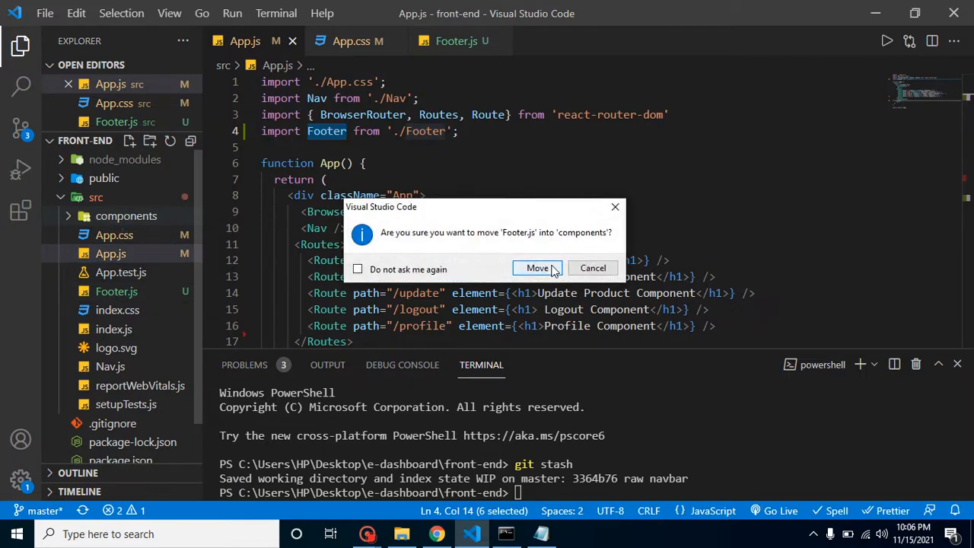
click(538, 268)
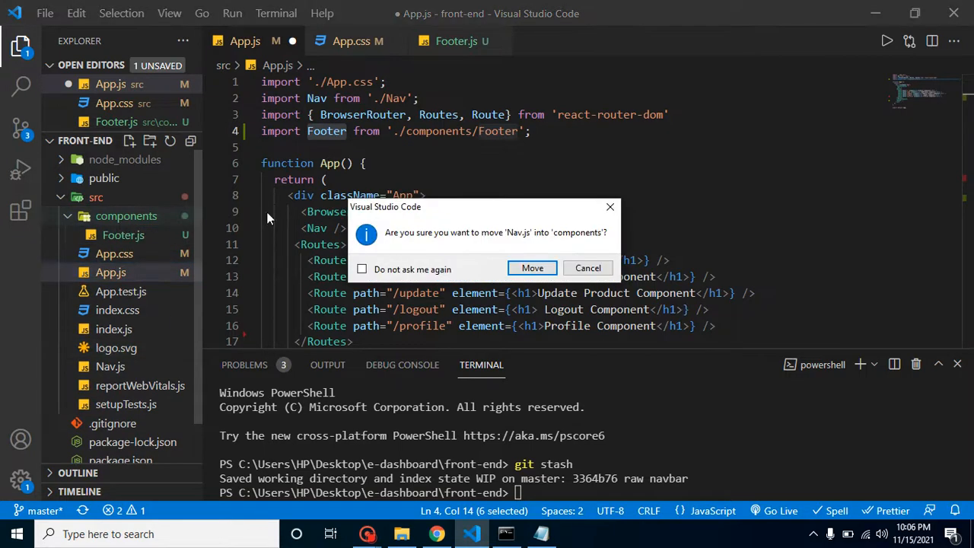
click(532, 268)
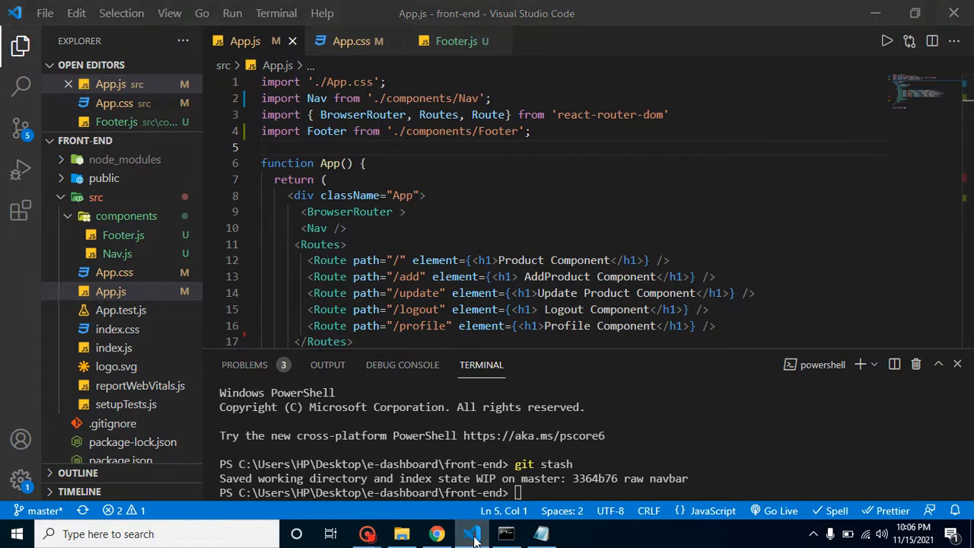
Step: Verify the Logout and Profile pages still show the sky-blue navbar and footer, then return to the Thank you slide
click(436, 534)
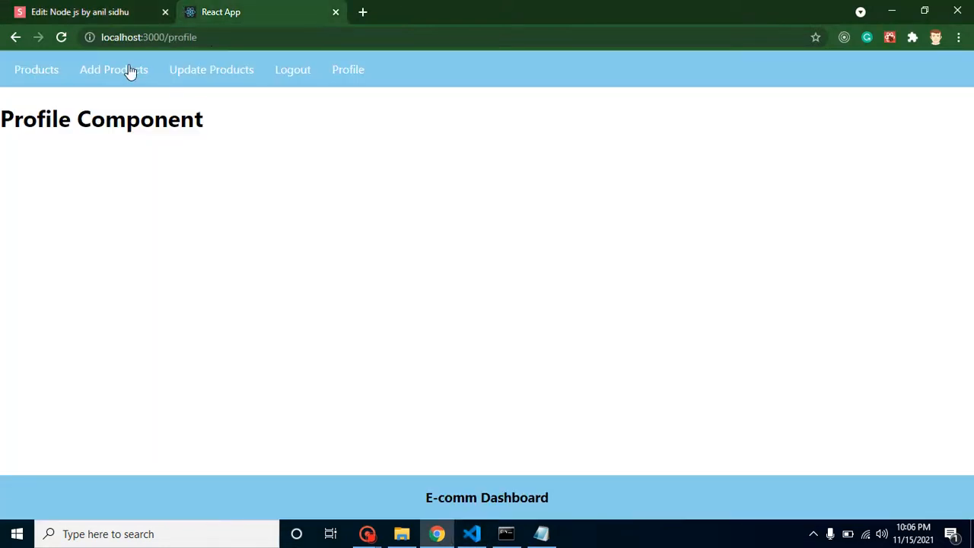
click(292, 70)
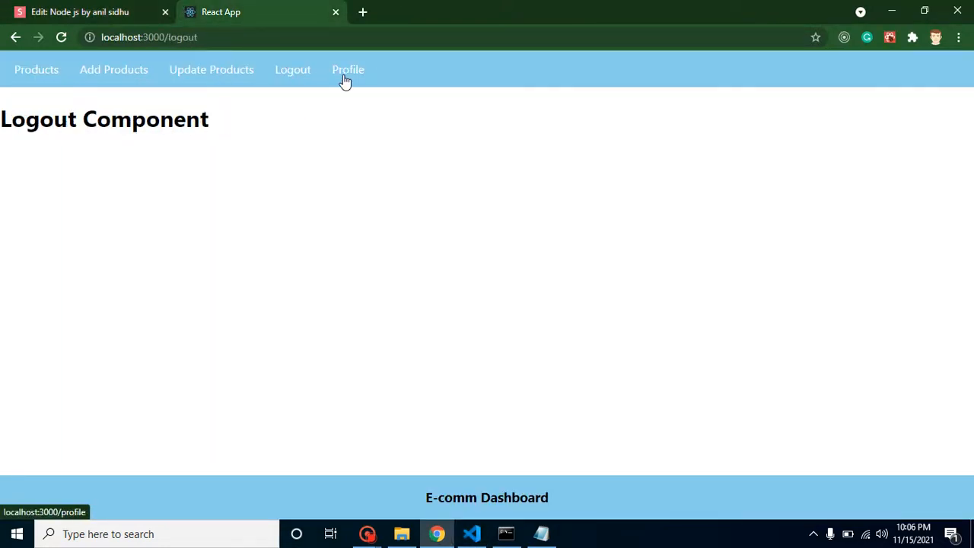
click(84, 11)
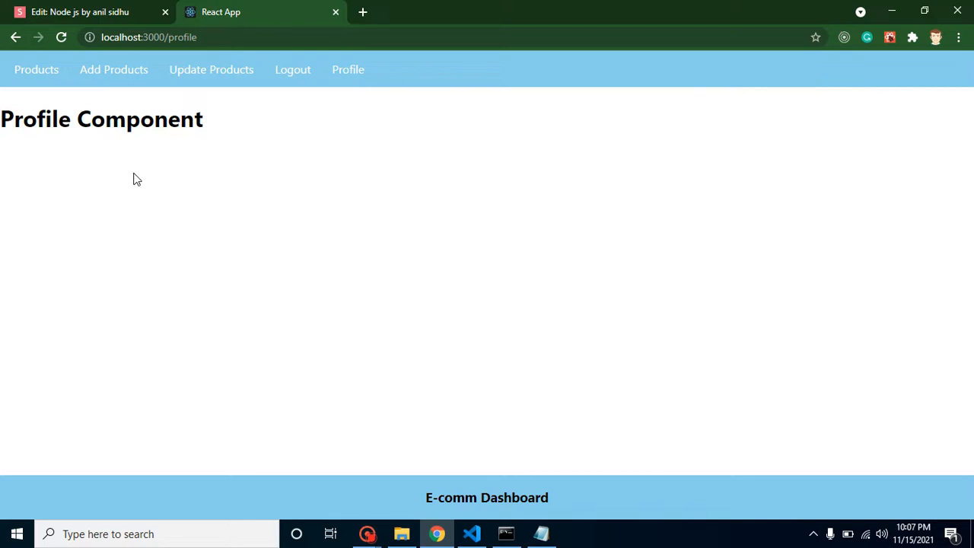
click(80, 12)
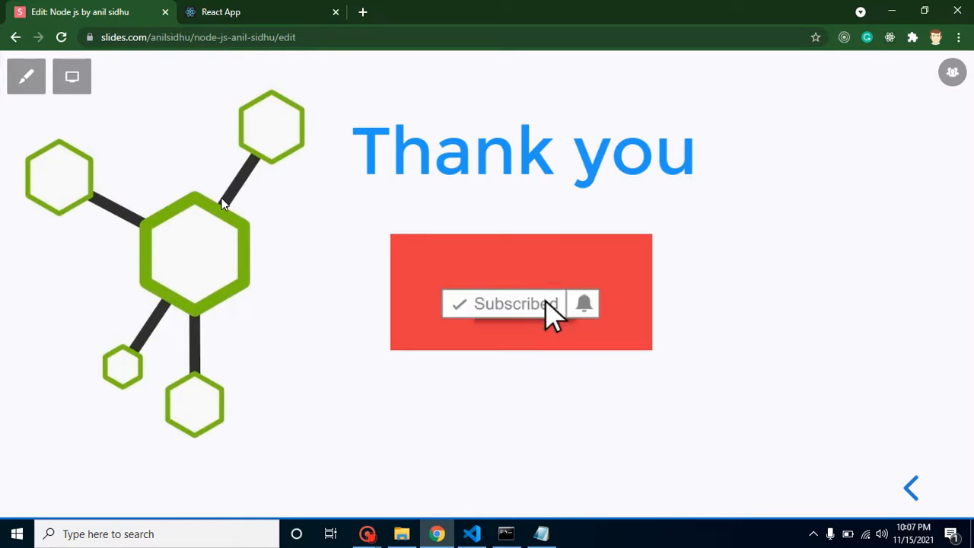
mouse_move(585, 312)
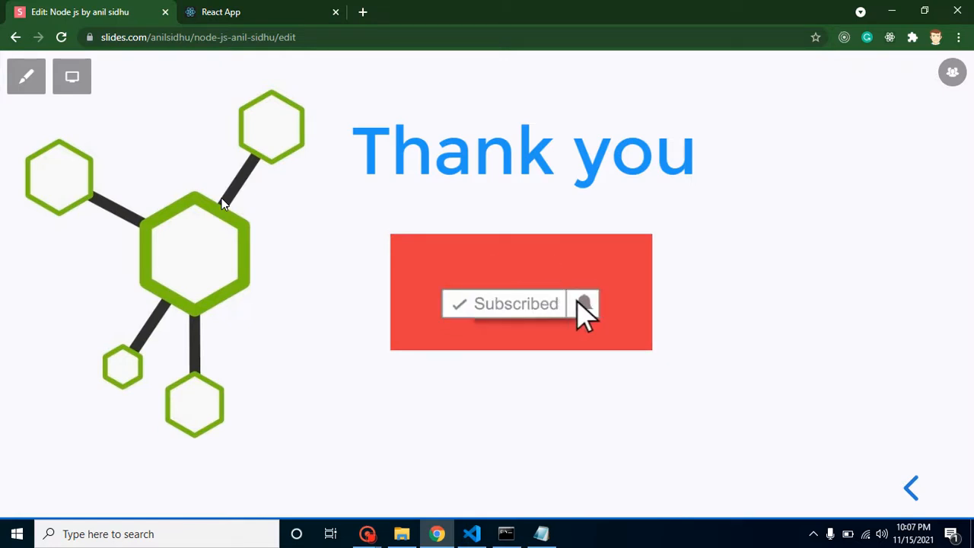